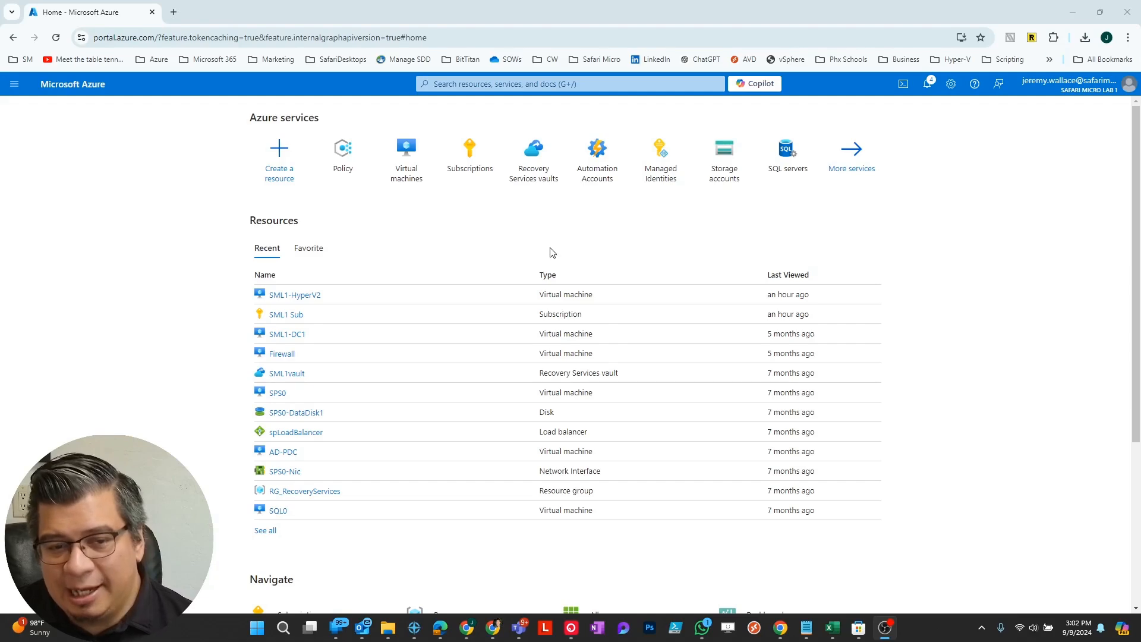
mouse_move(554, 250)
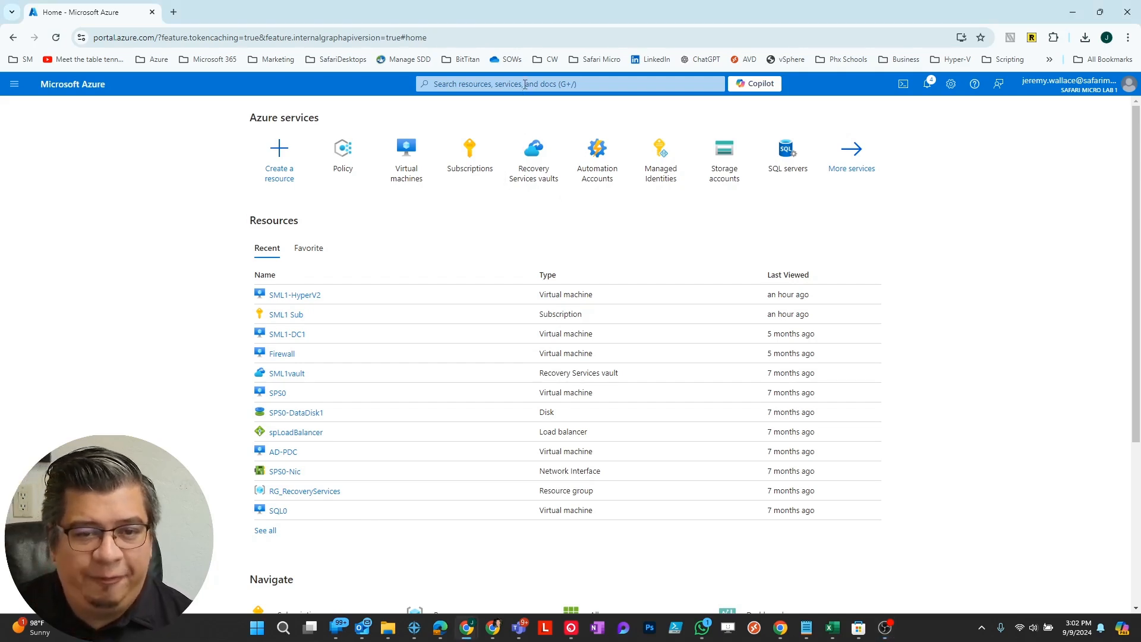
- Find and launch the Policy service from the portal search bar
left_click(570, 83)
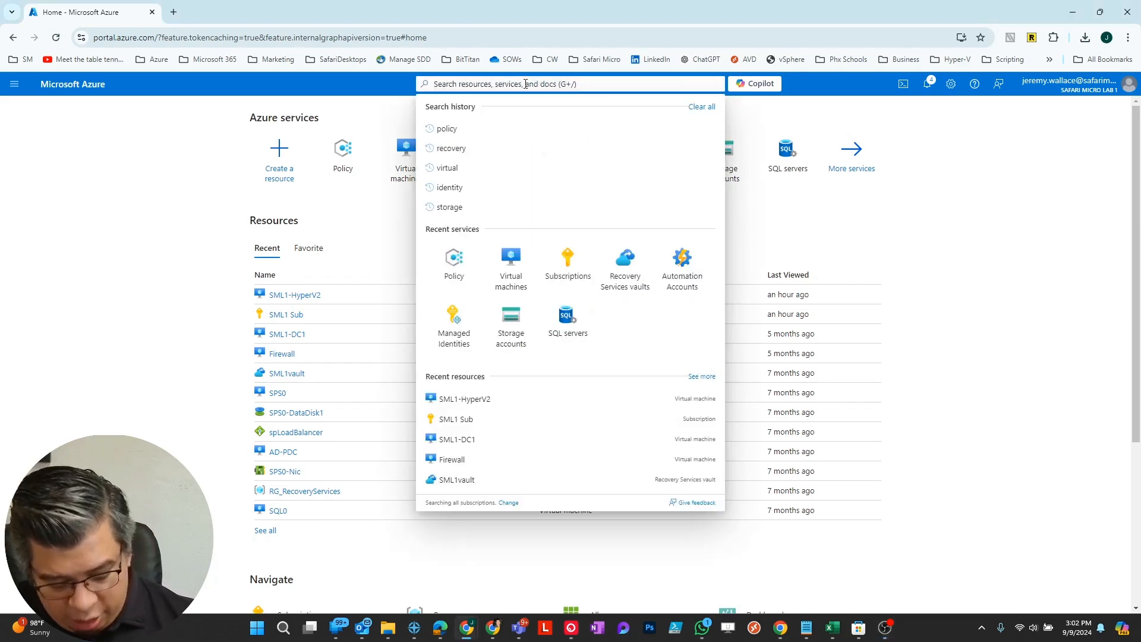
type("policy")
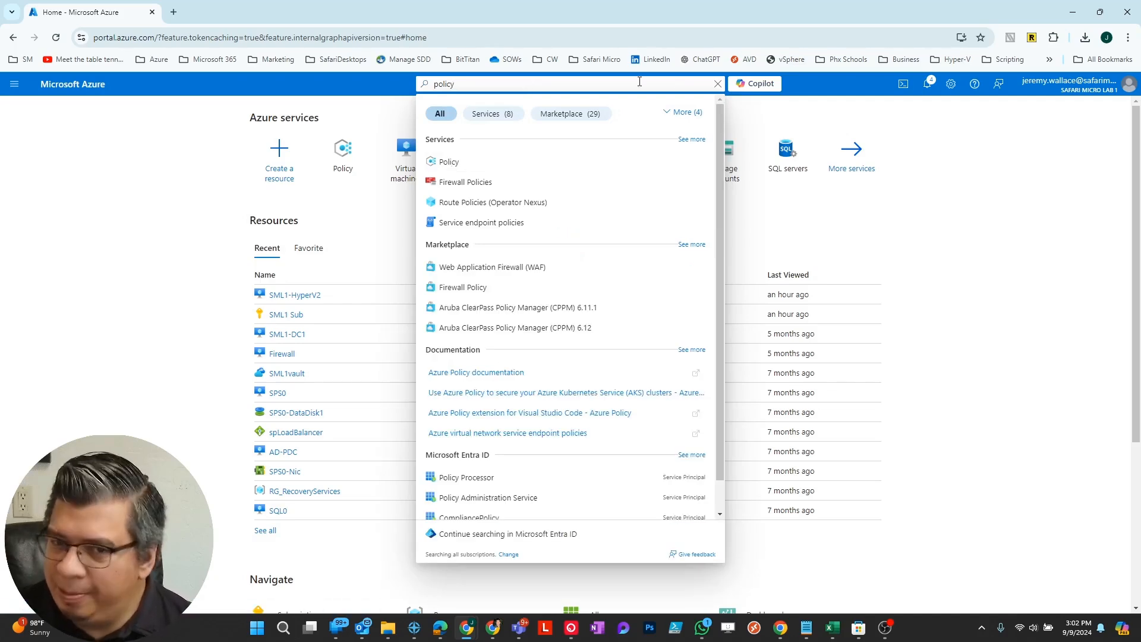
mouse_move(459, 139)
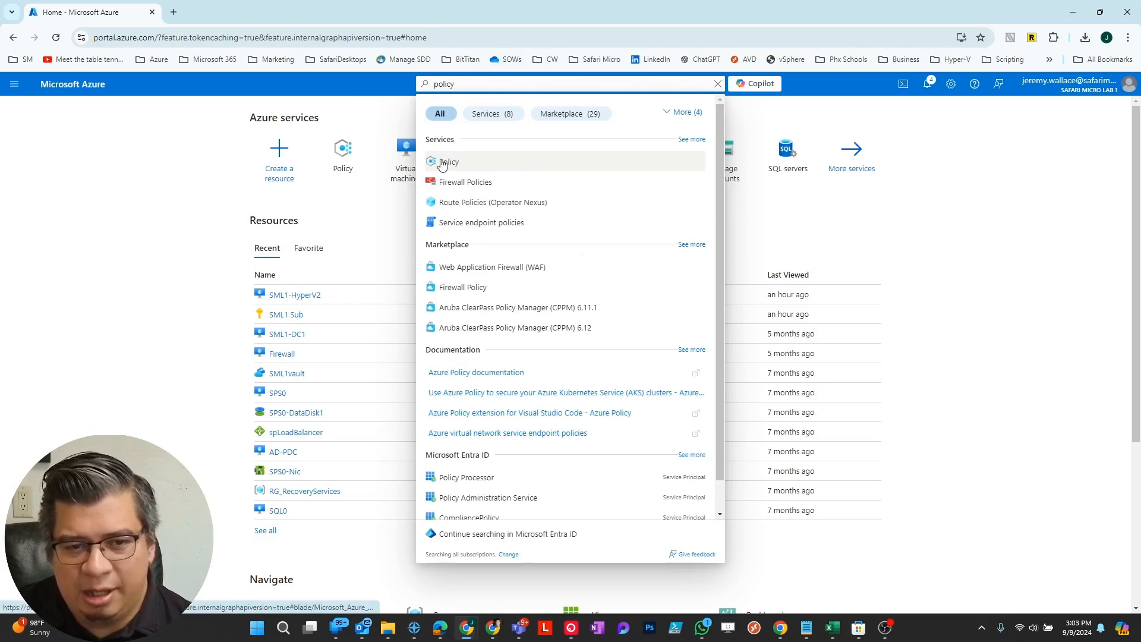
left_click(448, 162)
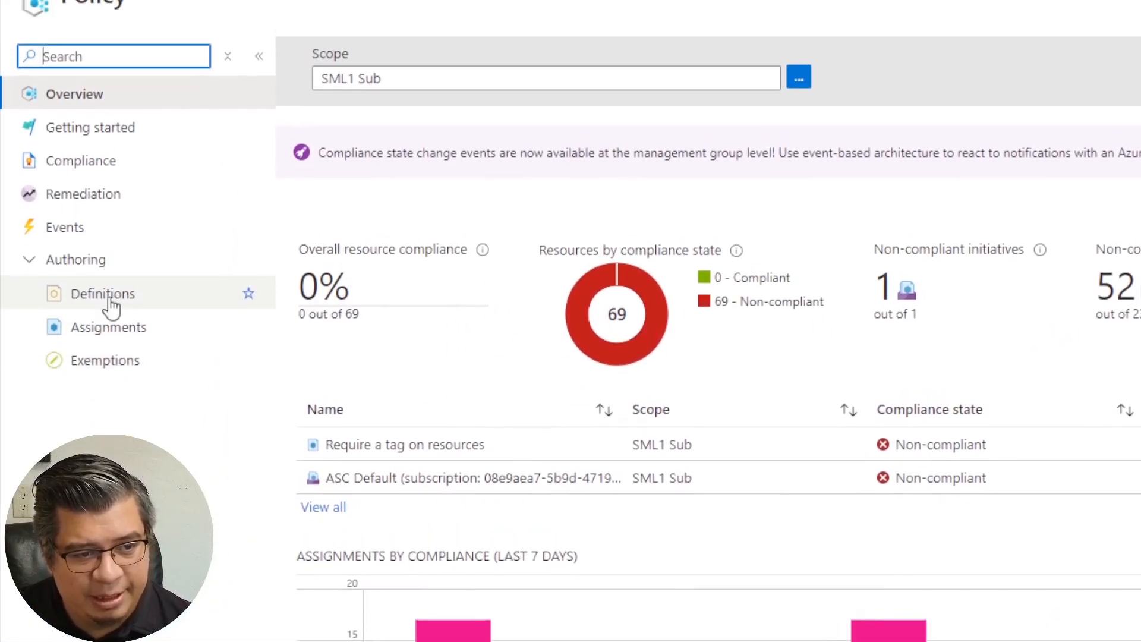
- Filter the policy definitions by name for 'require a tag'
left_click(103, 294)
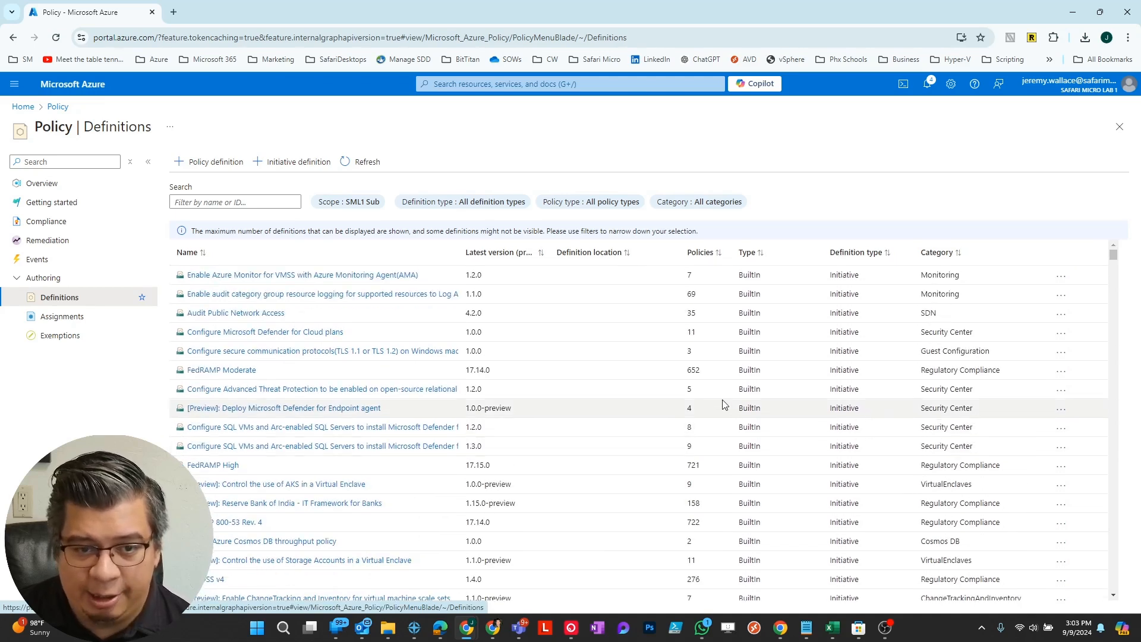
left_click(234, 202)
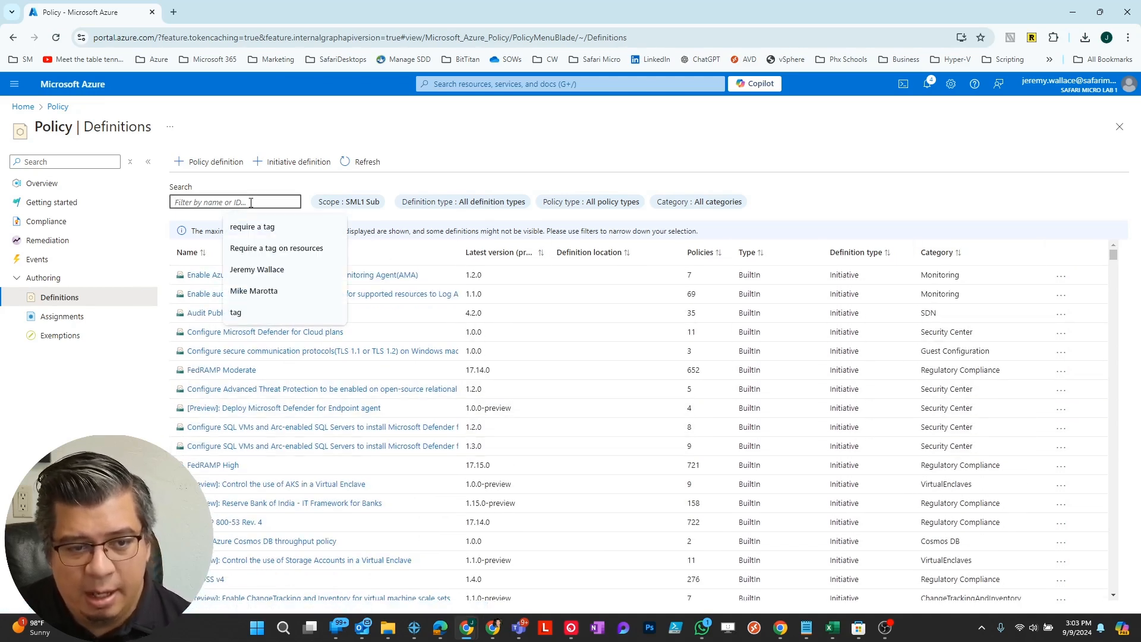
type("require a tag")
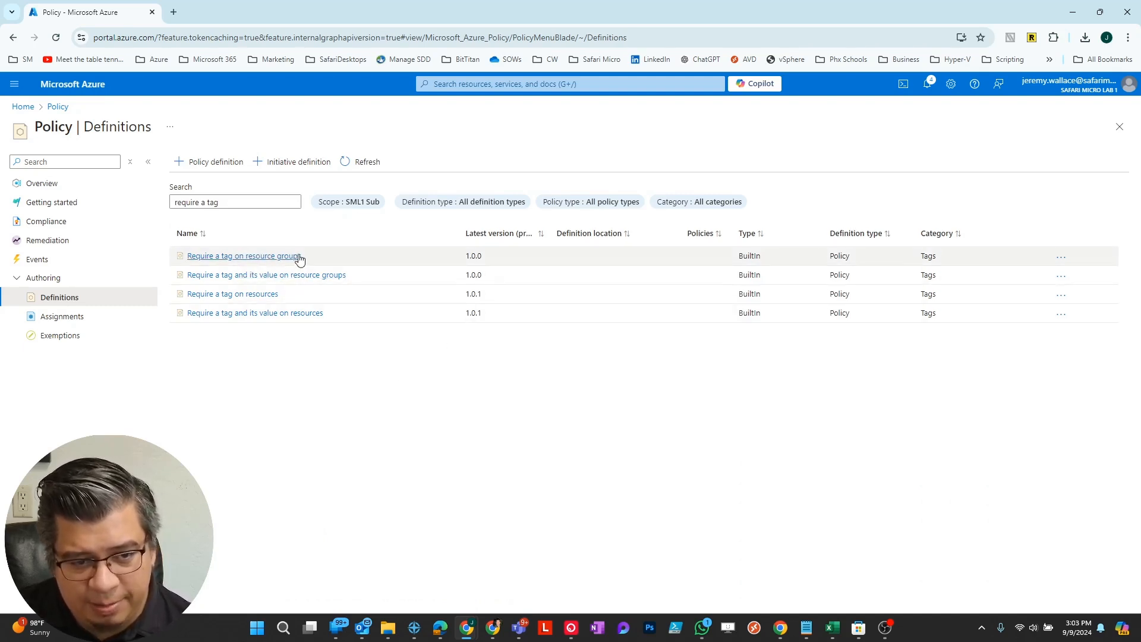
mouse_move(241, 284)
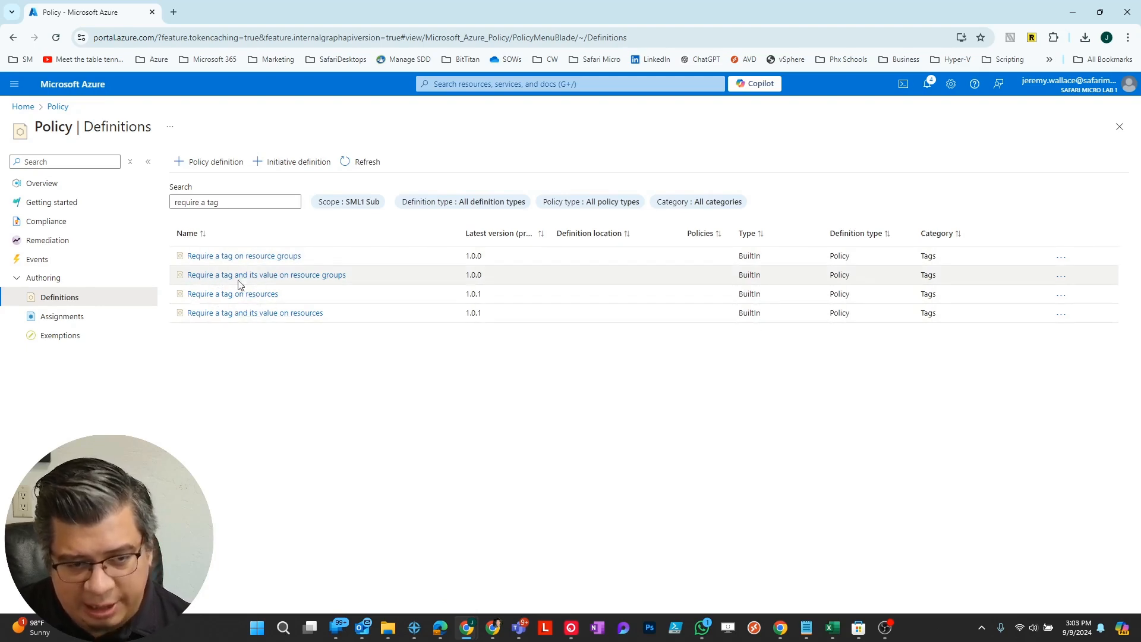
mouse_move(197, 304)
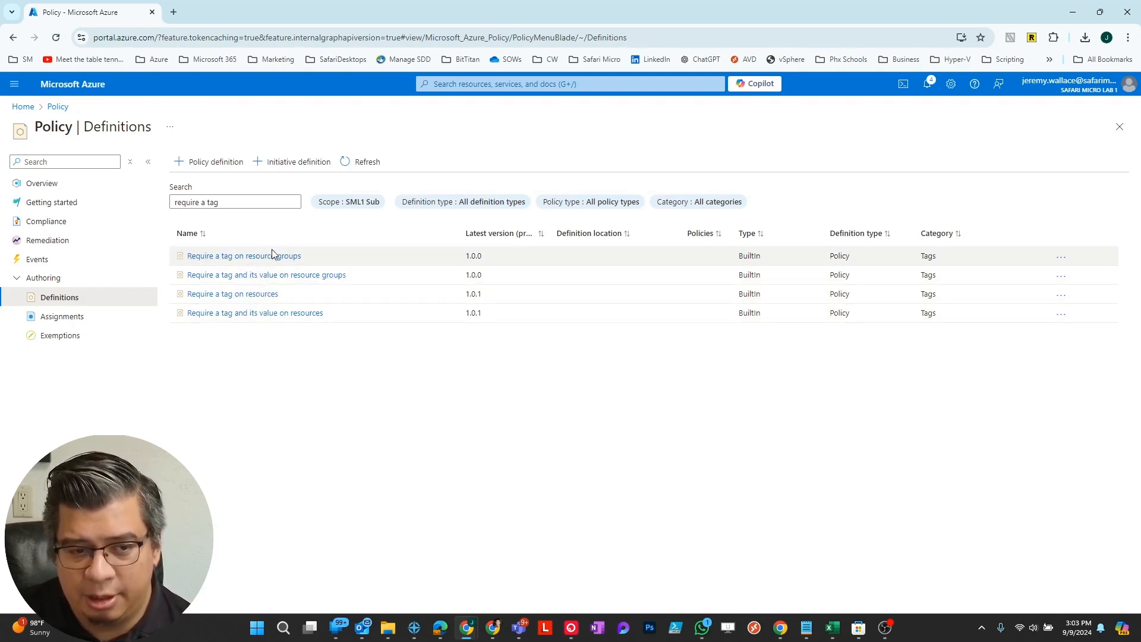
mouse_move(243, 256)
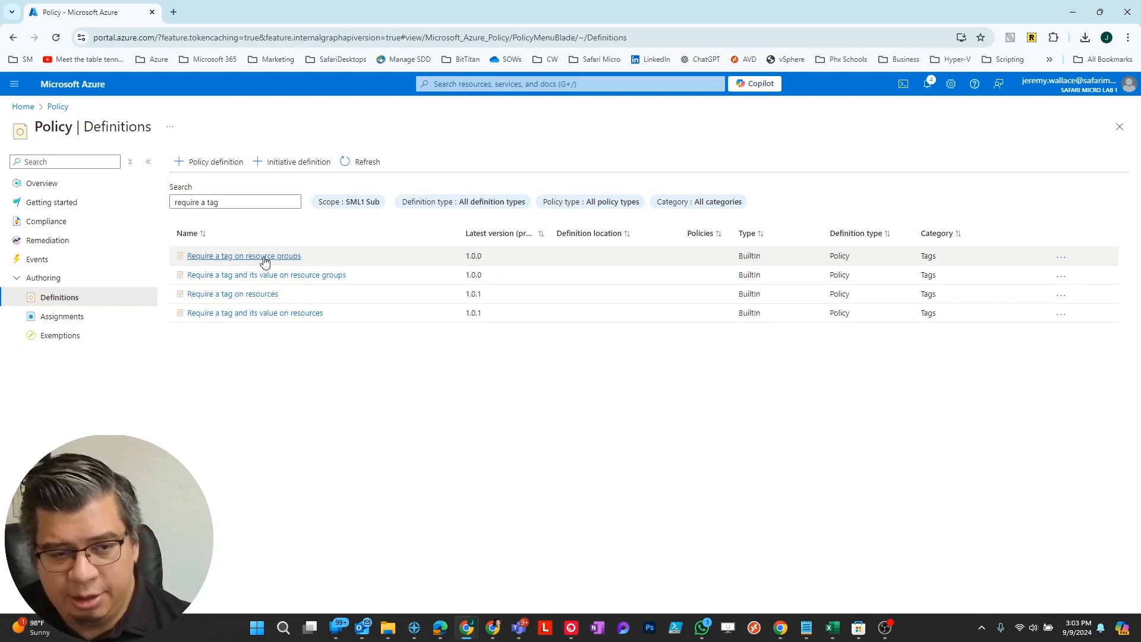
mouse_move(267, 275)
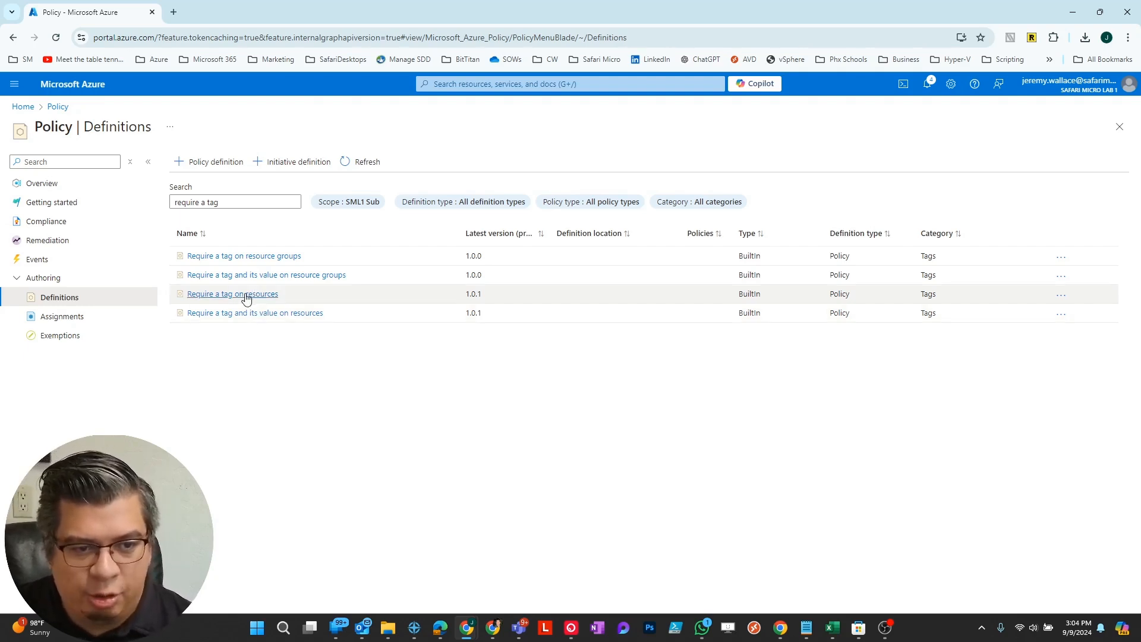
- Begin an assignment of the 'Require a tag on resources' definition
left_click(232, 294)
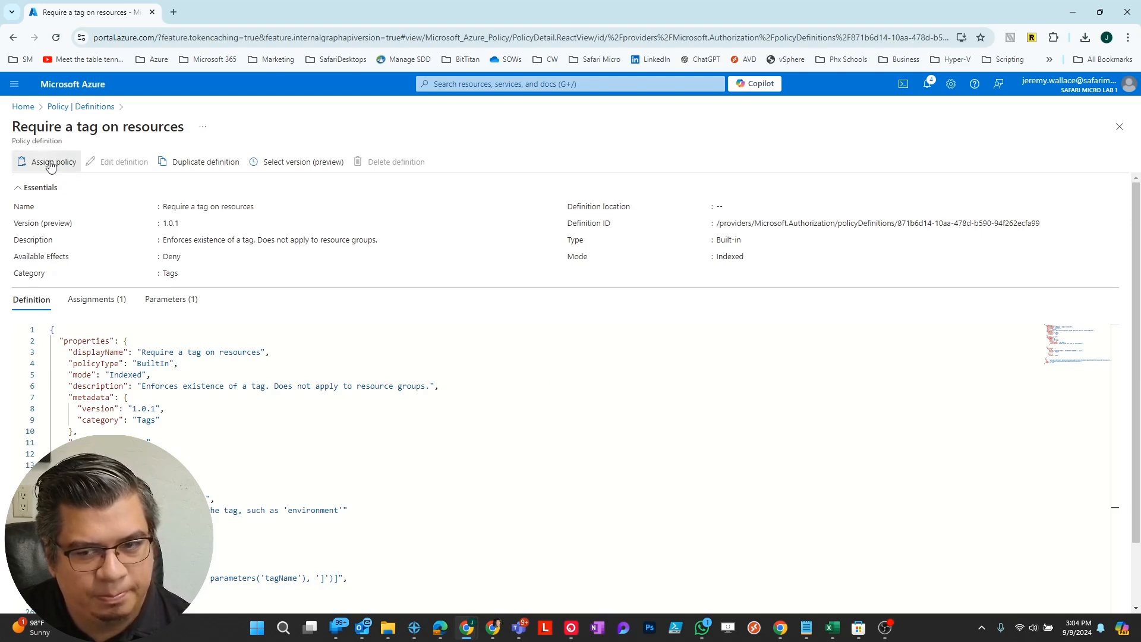
left_click(53, 161)
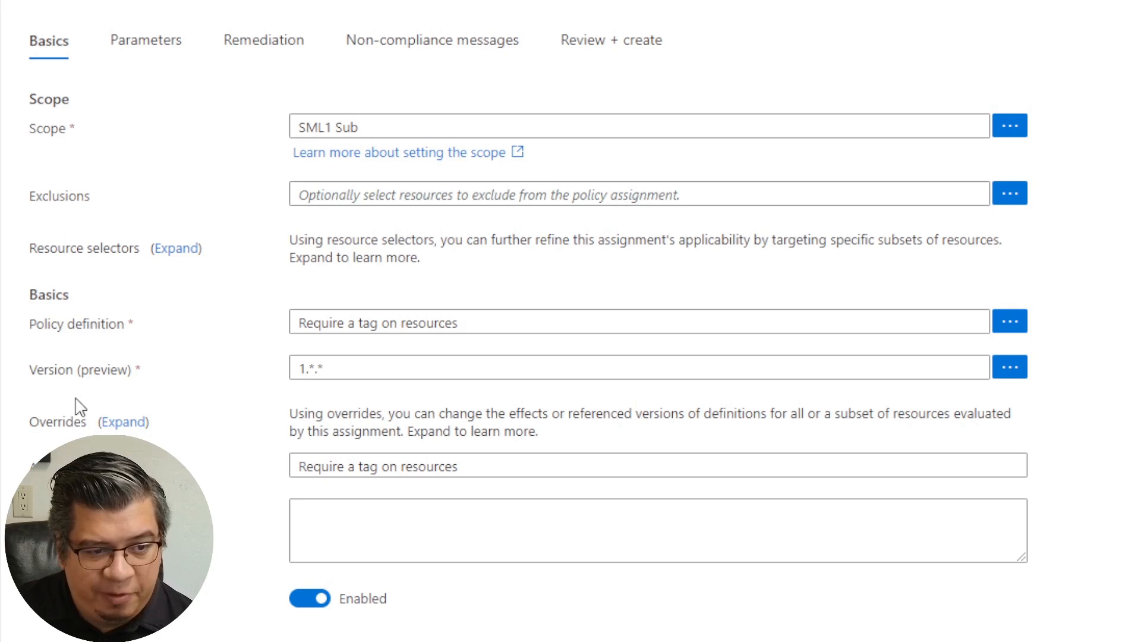
- Rename the assignment 'Require a CreatedBy tag on resources' with a creator-tag description, then proceed to Parameters
left_click(466, 466)
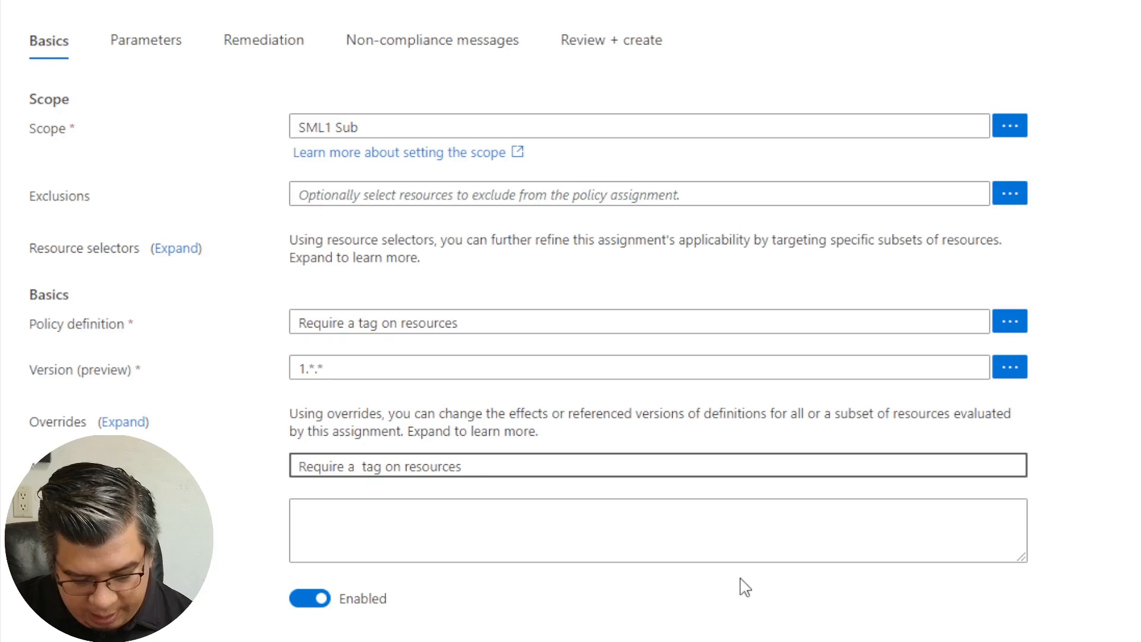
type("C")
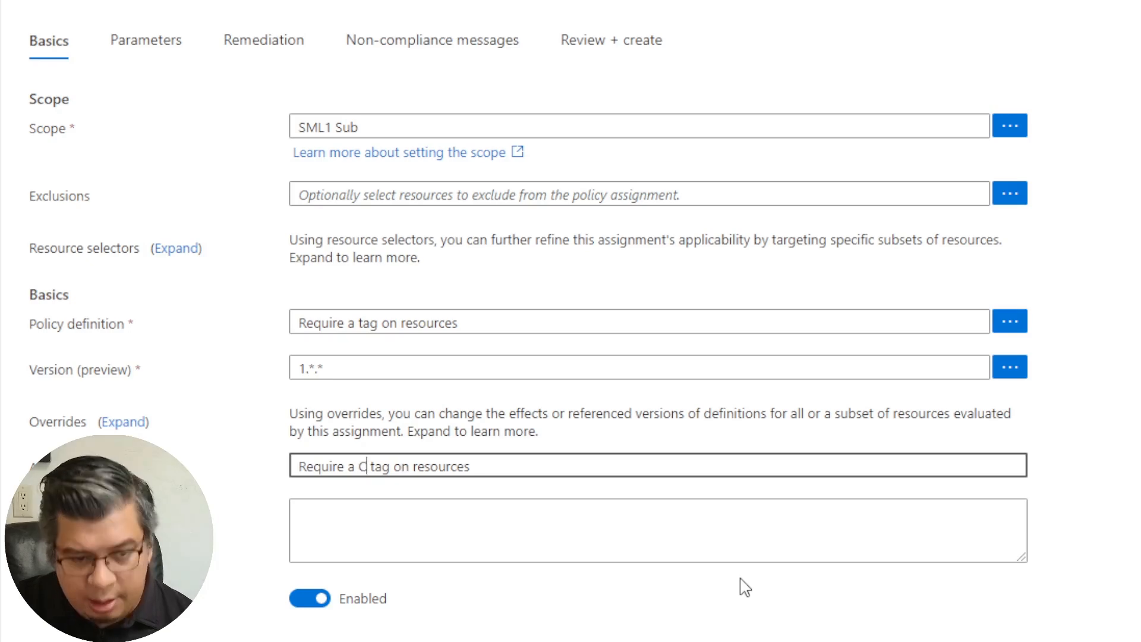
type("reatedBy")
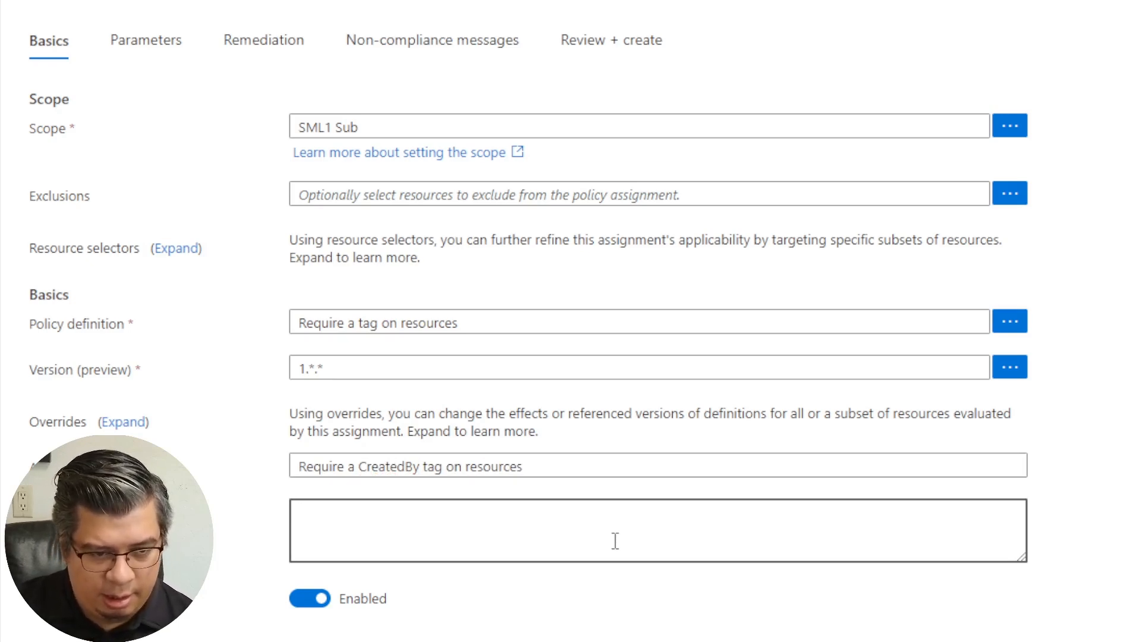
type("Requires a")
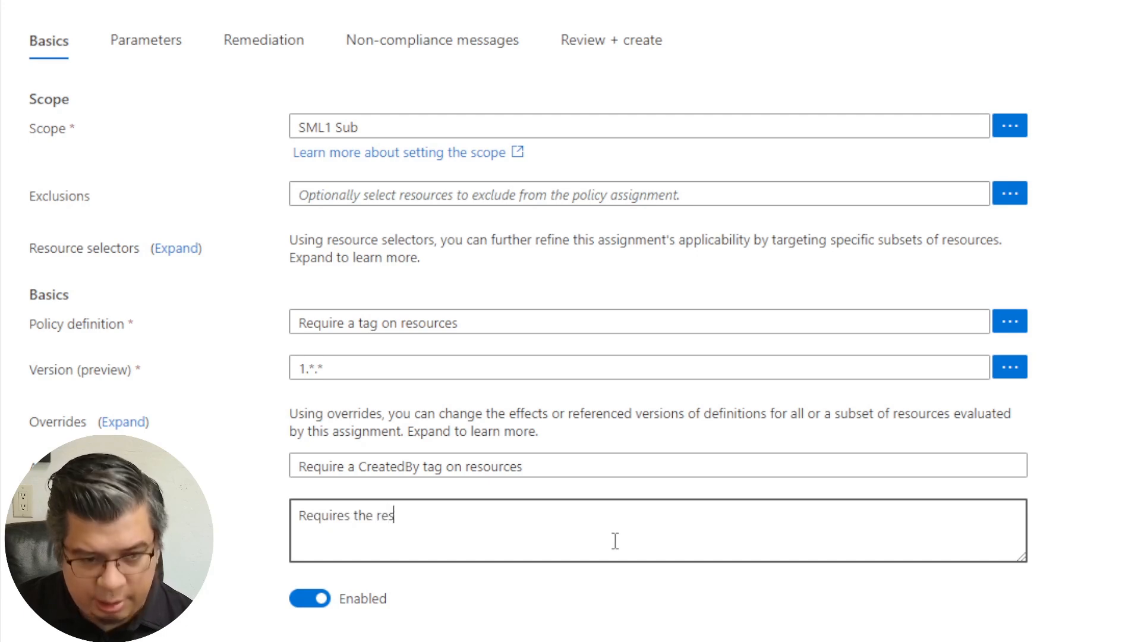
type("ource creator to set a CreatedBy tag")
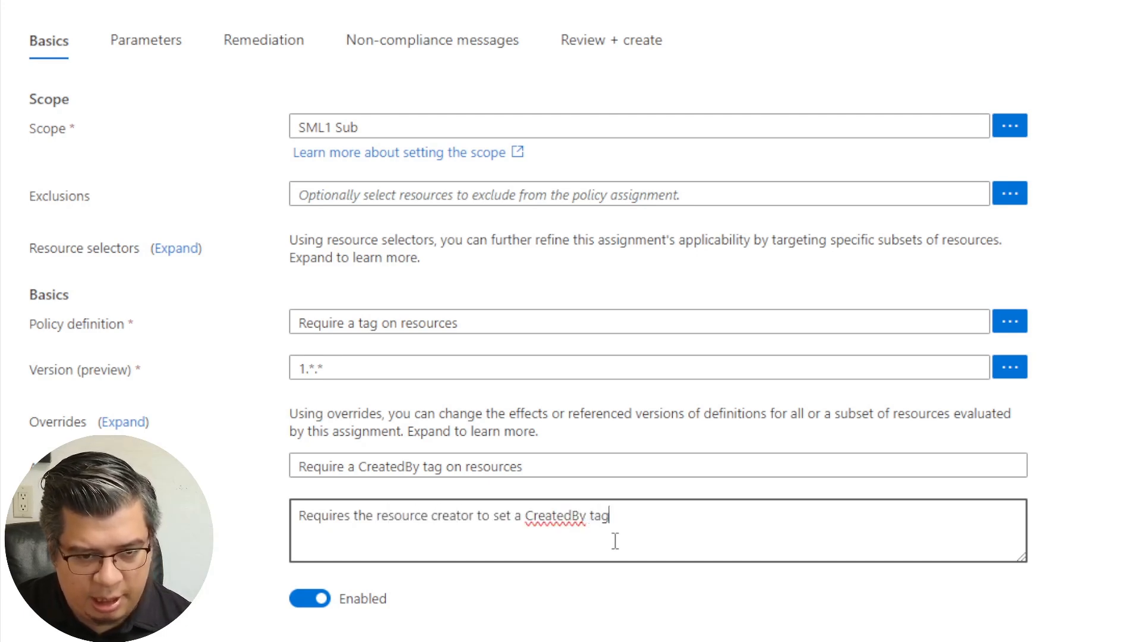
type("on the resource.")
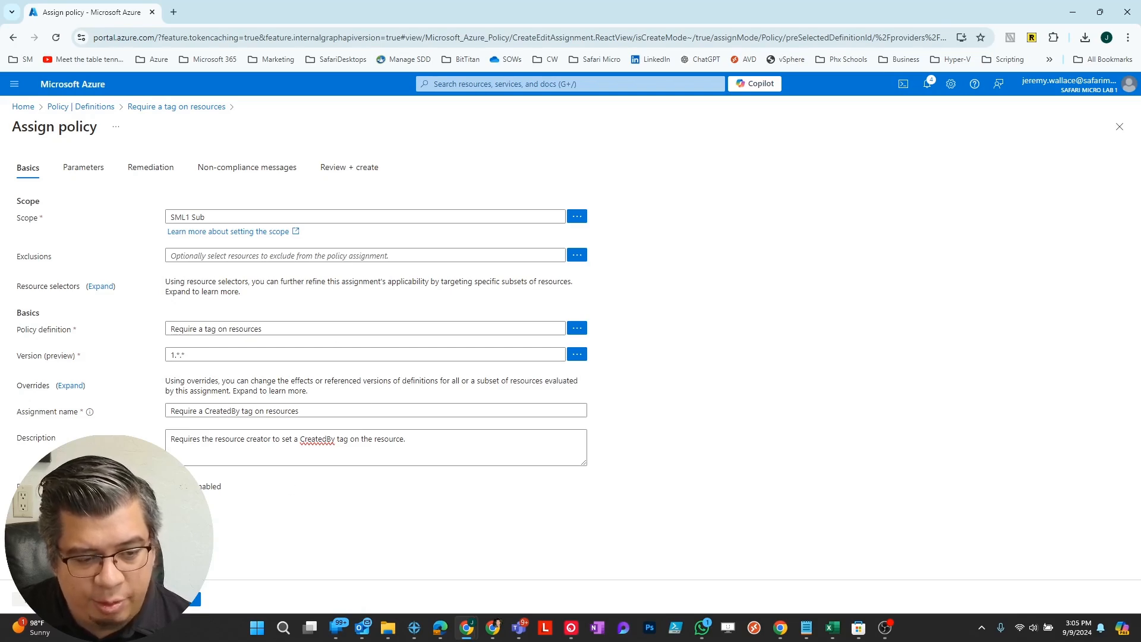
left_click(83, 166)
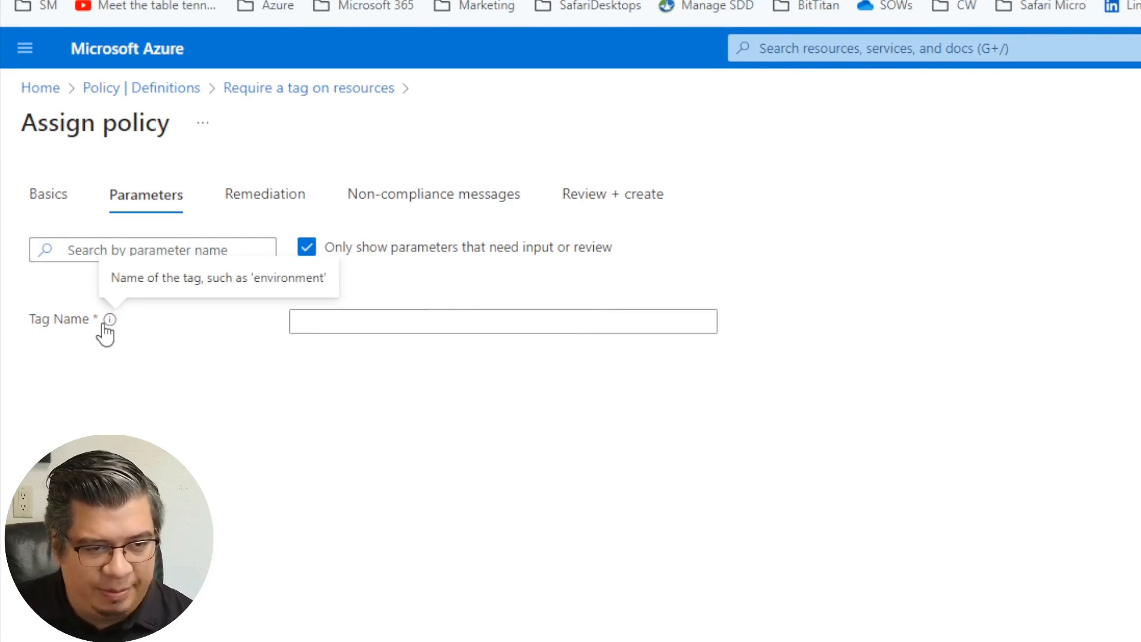
- Enter CreatedBy as the required Tag Name and proceed to Remediation
left_click(502, 329)
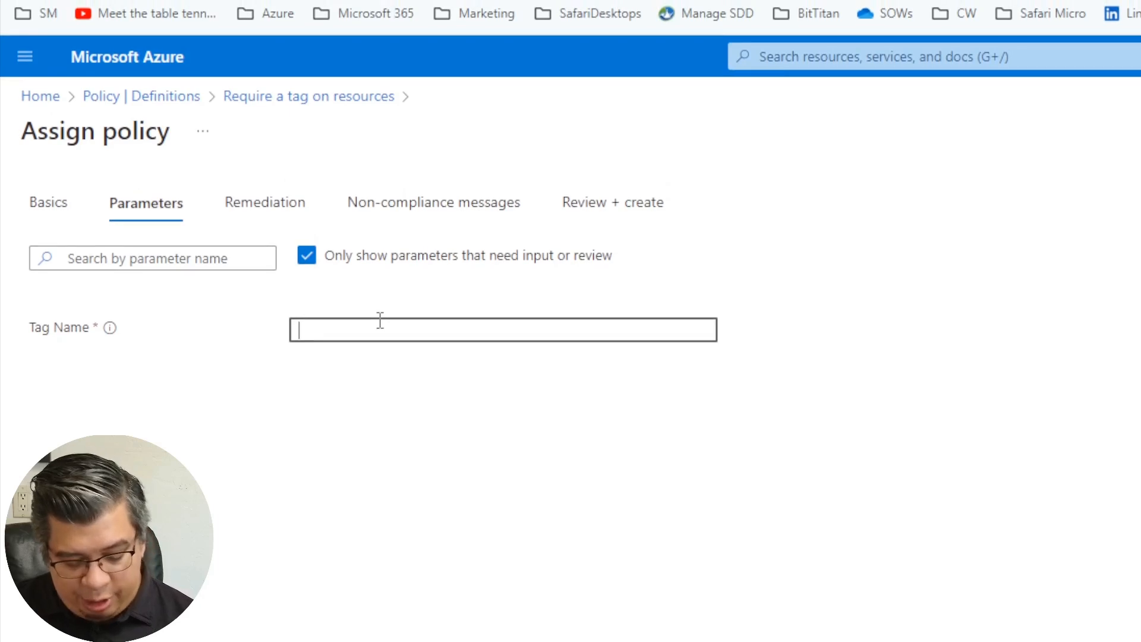
type("CreatedBy")
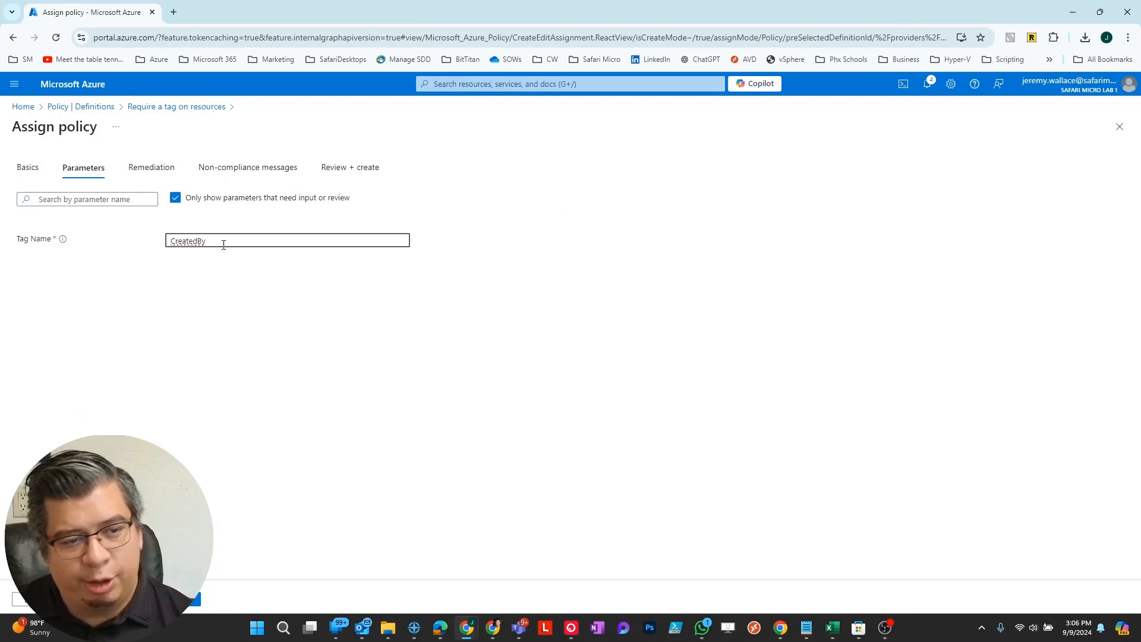
mouse_move(28, 270)
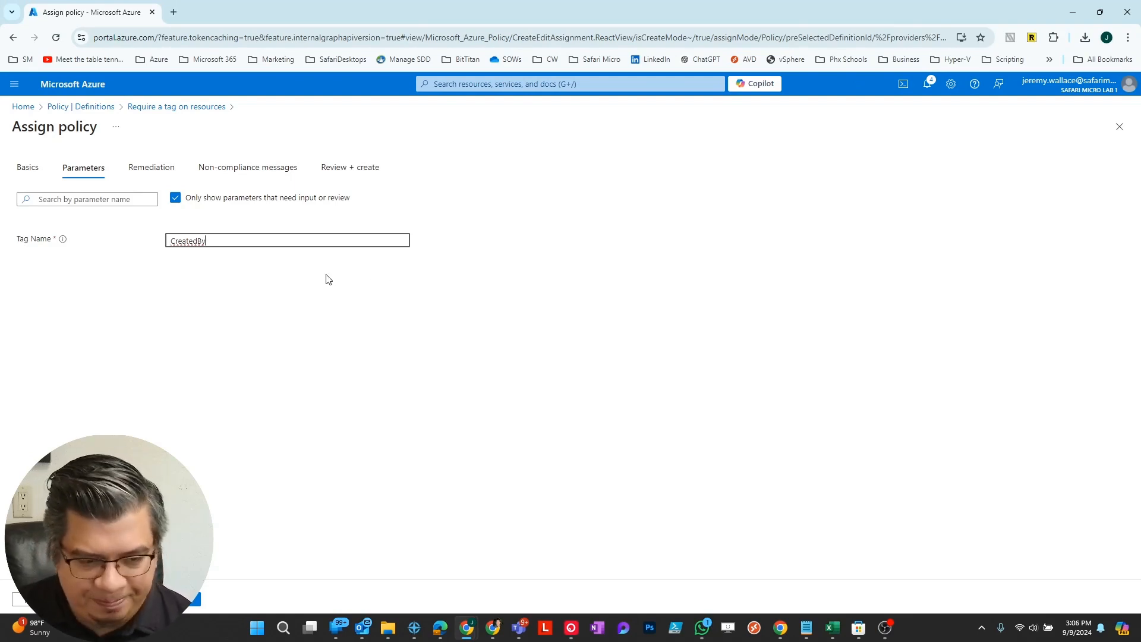
mouse_move(306, 279)
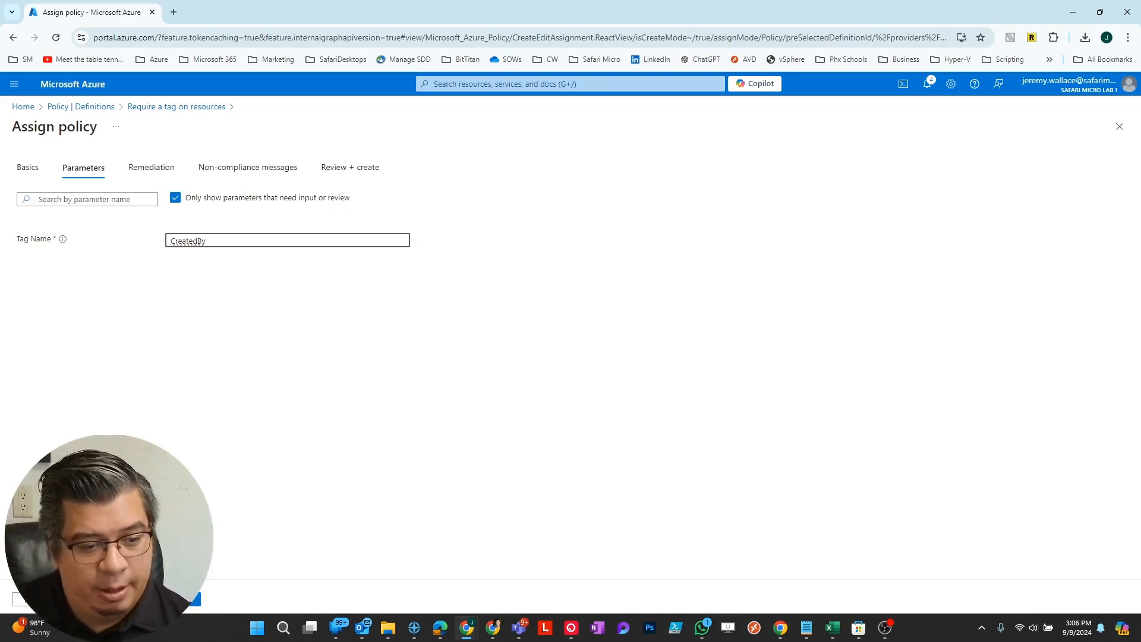
left_click(151, 166)
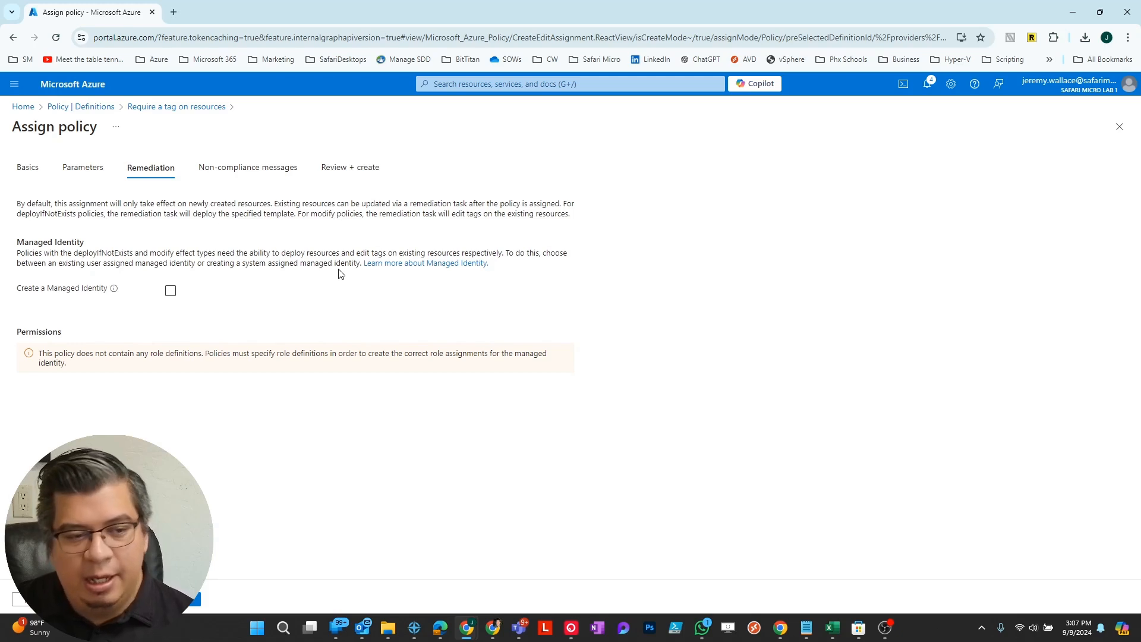
left_click(170, 290)
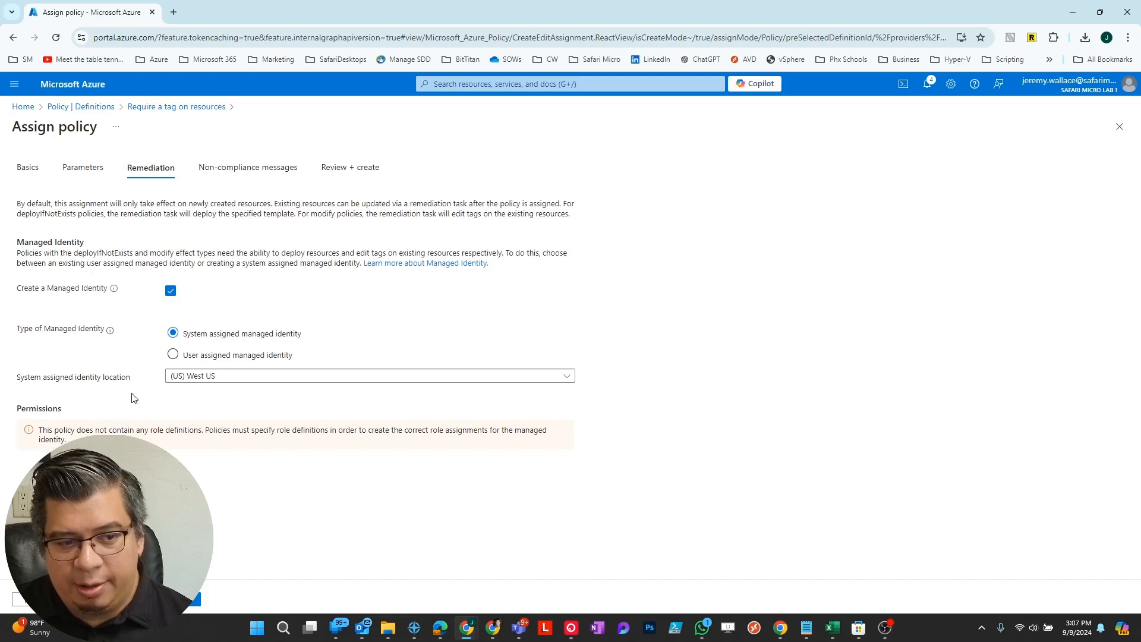
left_click(393, 376)
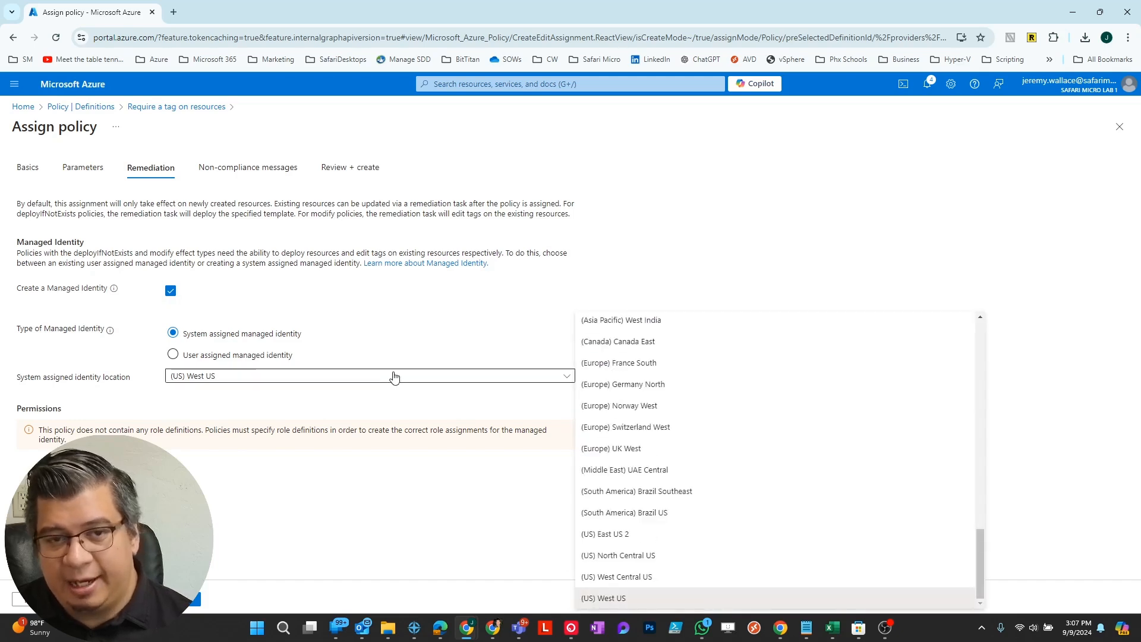
left_click(170, 290)
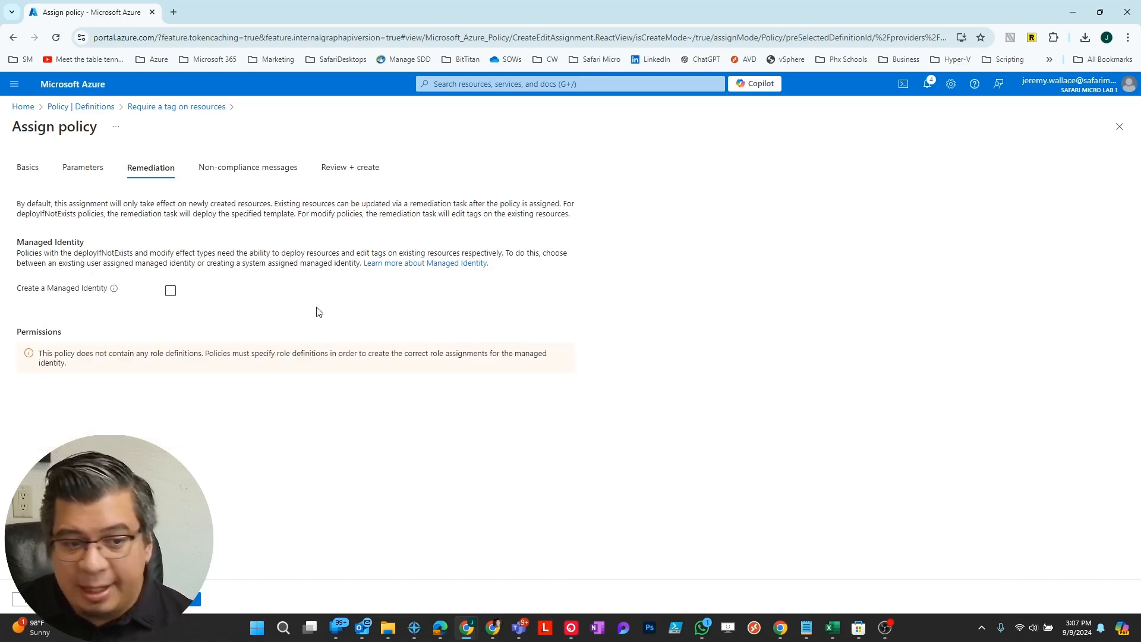
left_click(247, 166)
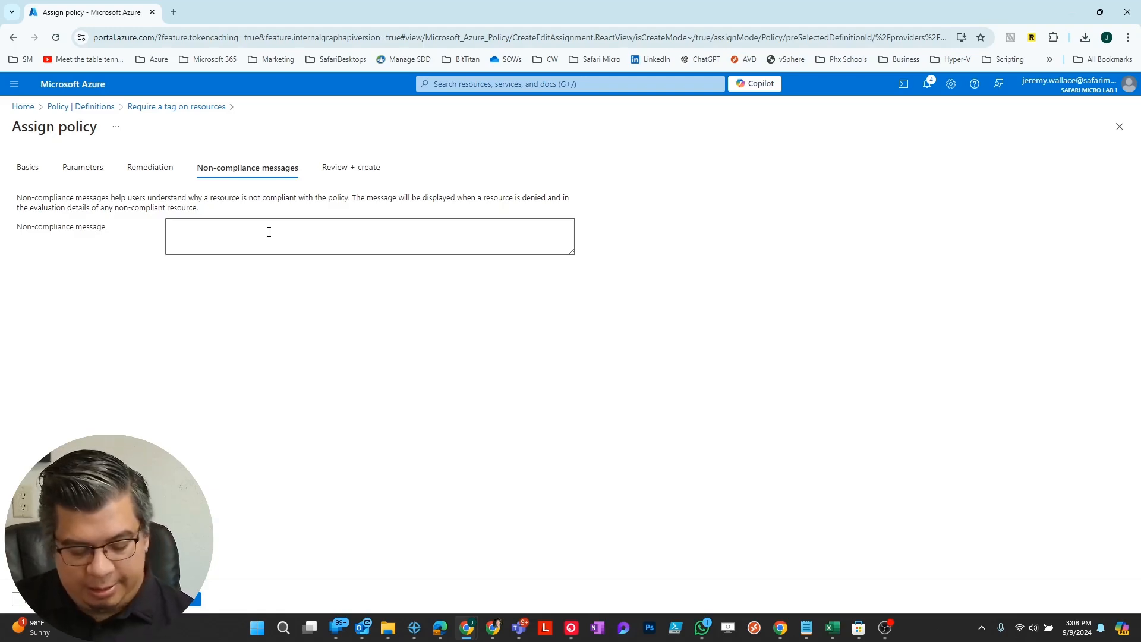
- Write a message that the resource is missing a CreatedBy tag naming its creator
type("The resource")
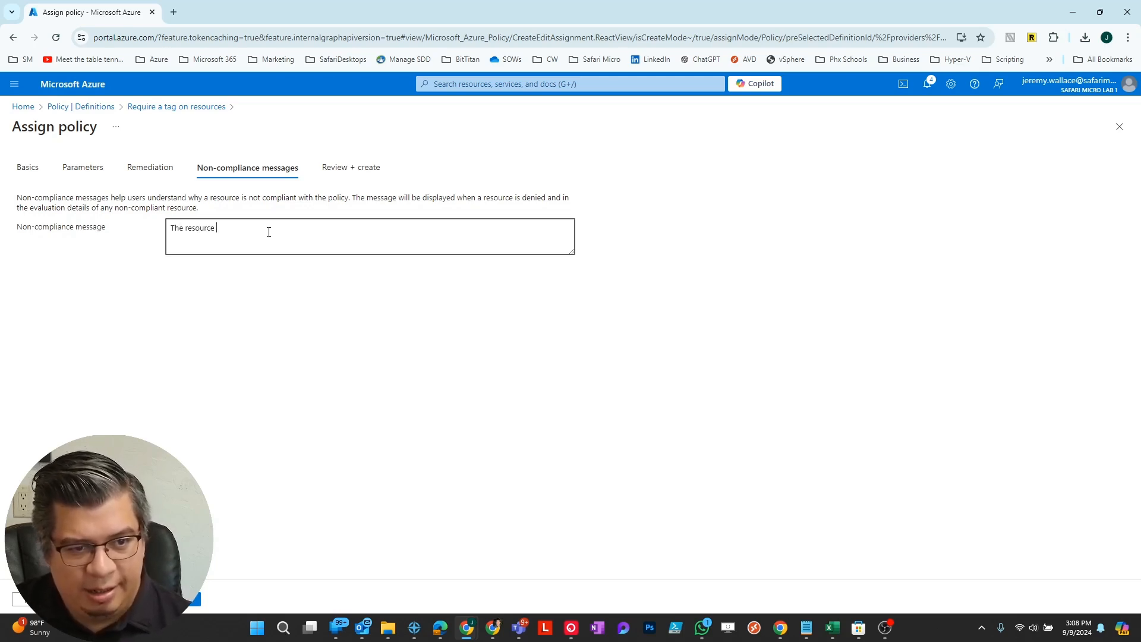
type("is missing a")
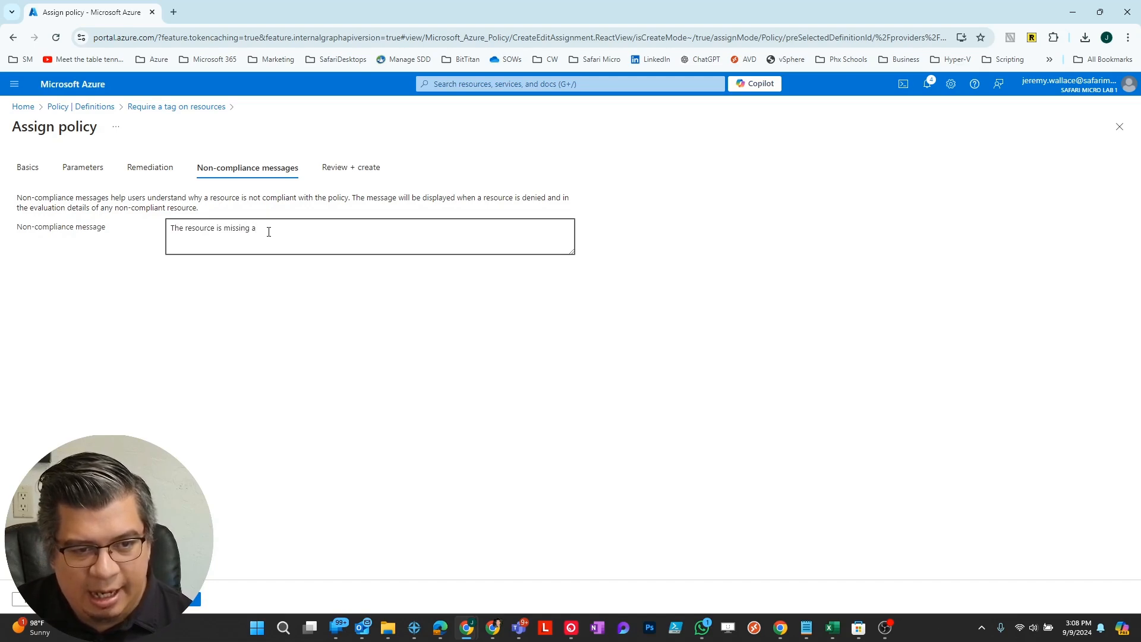
type("CreatedBy")
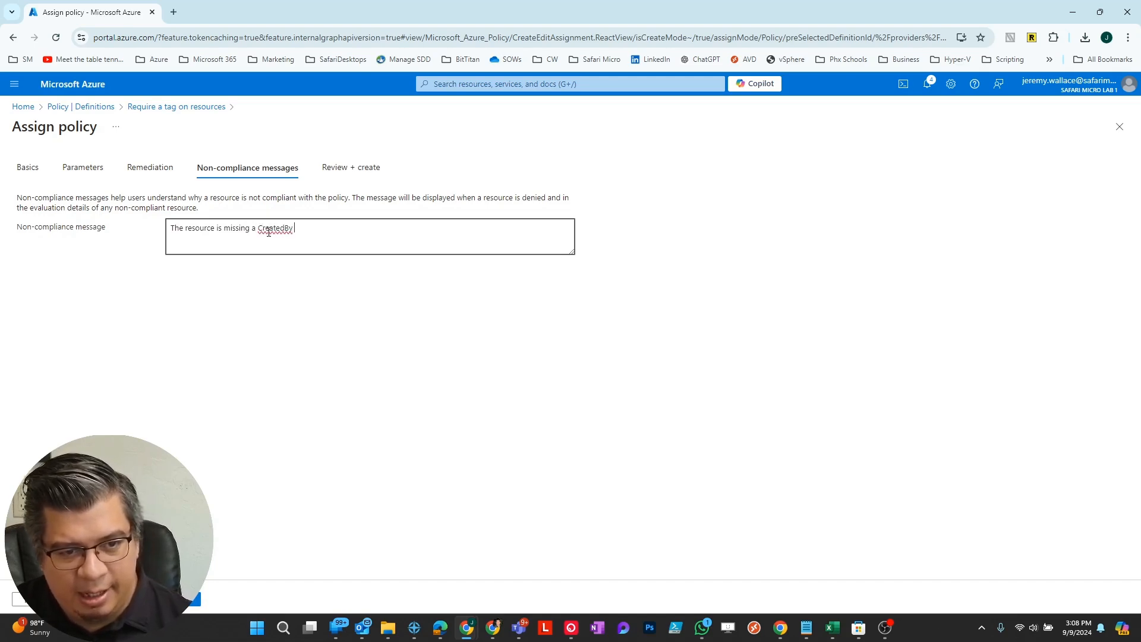
type("tag")
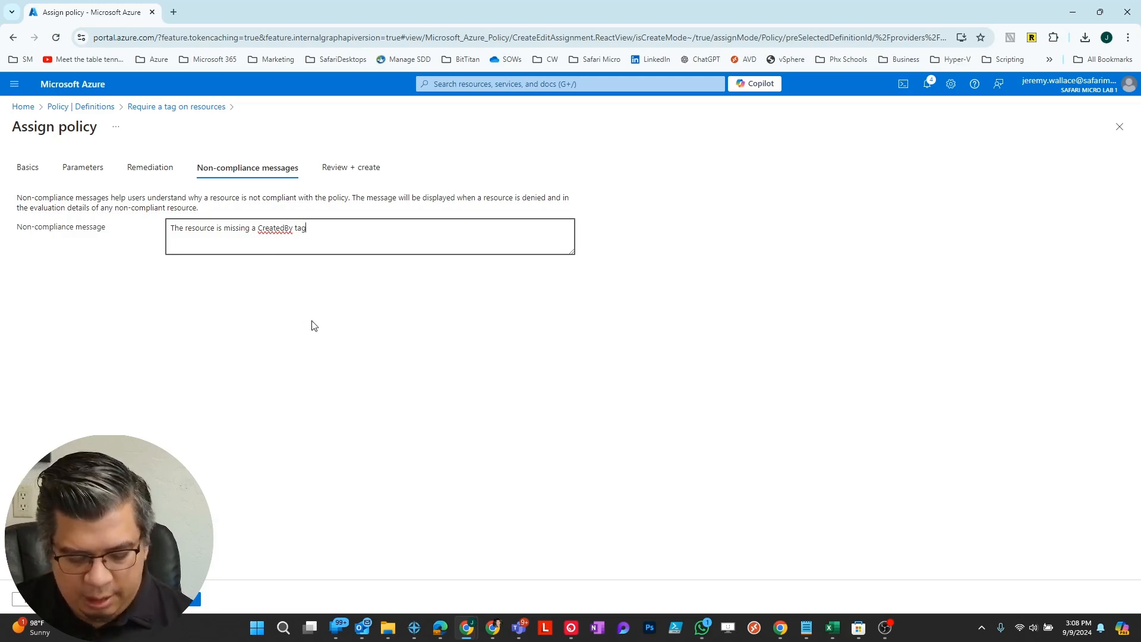
type(", please add the tag and list your name as the")
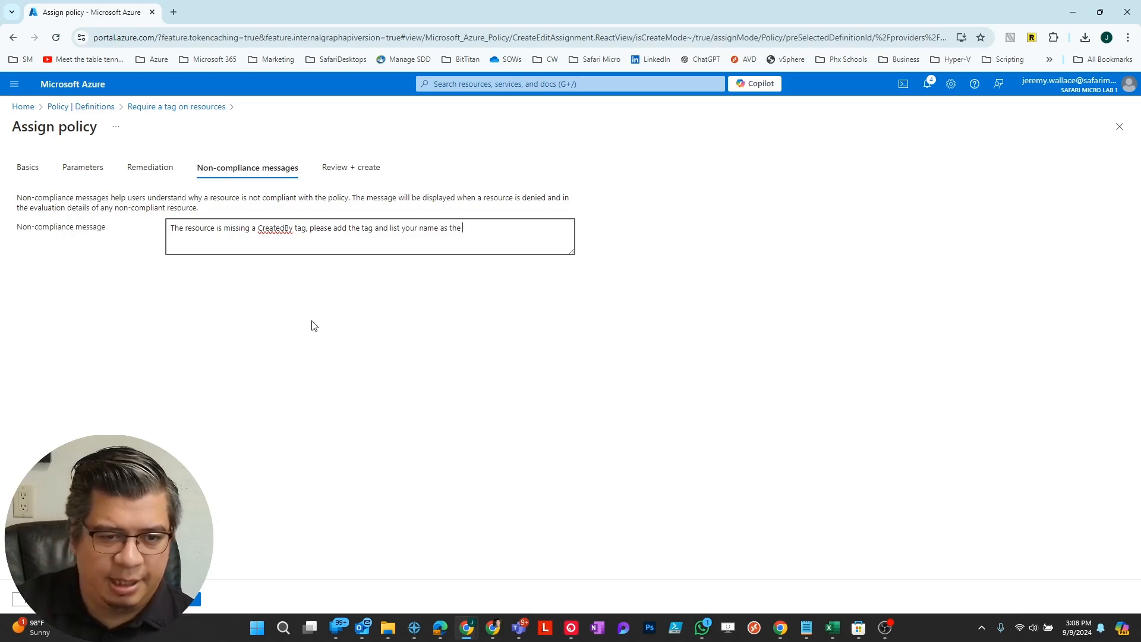
type("creator of th")
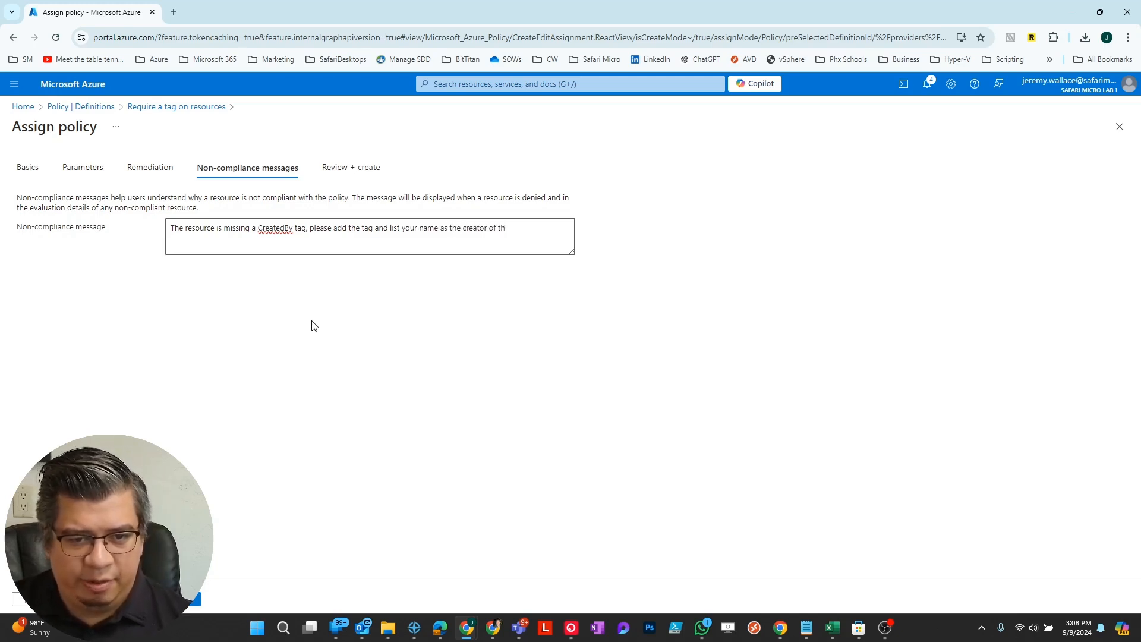
type("is resource.")
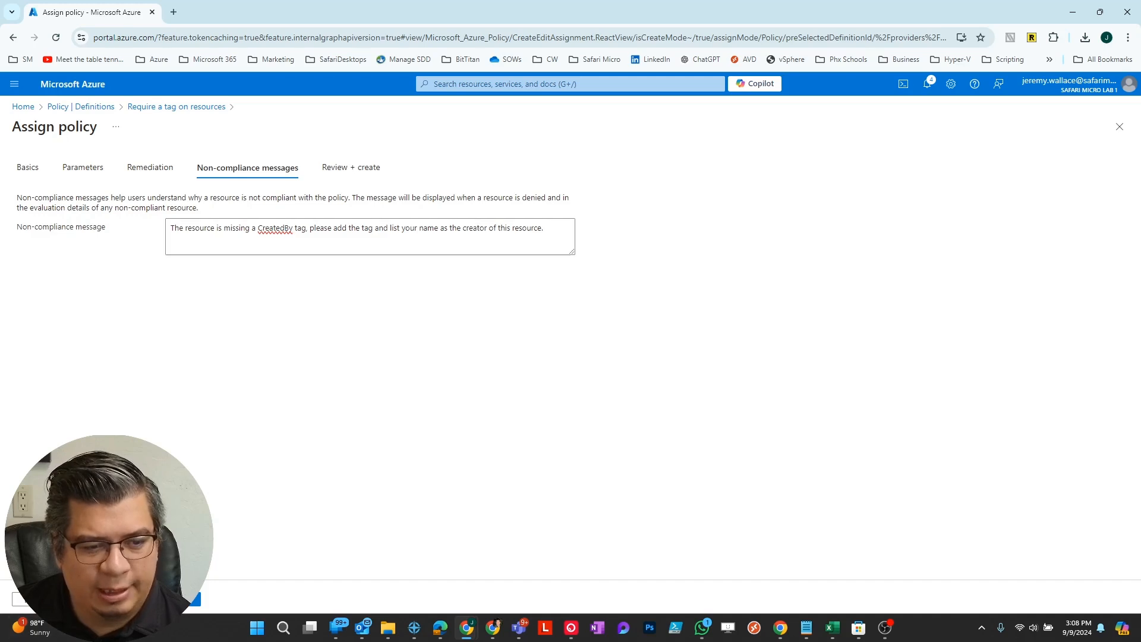
- Create the assignment and view it in the Policy Assignments list
left_click(350, 167)
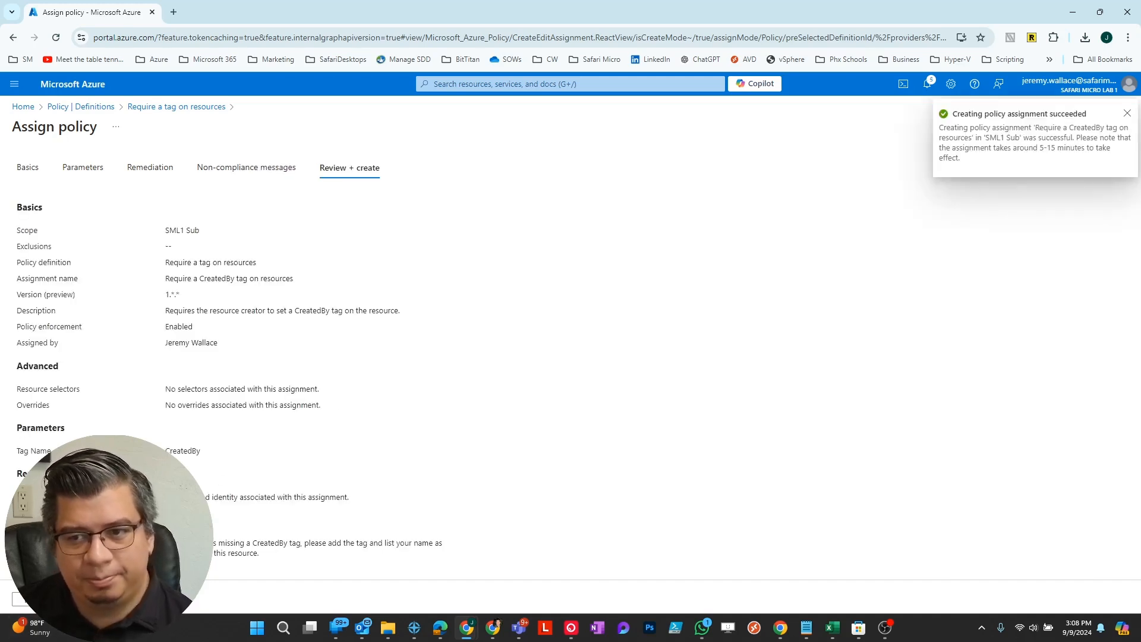
left_click(176, 106)
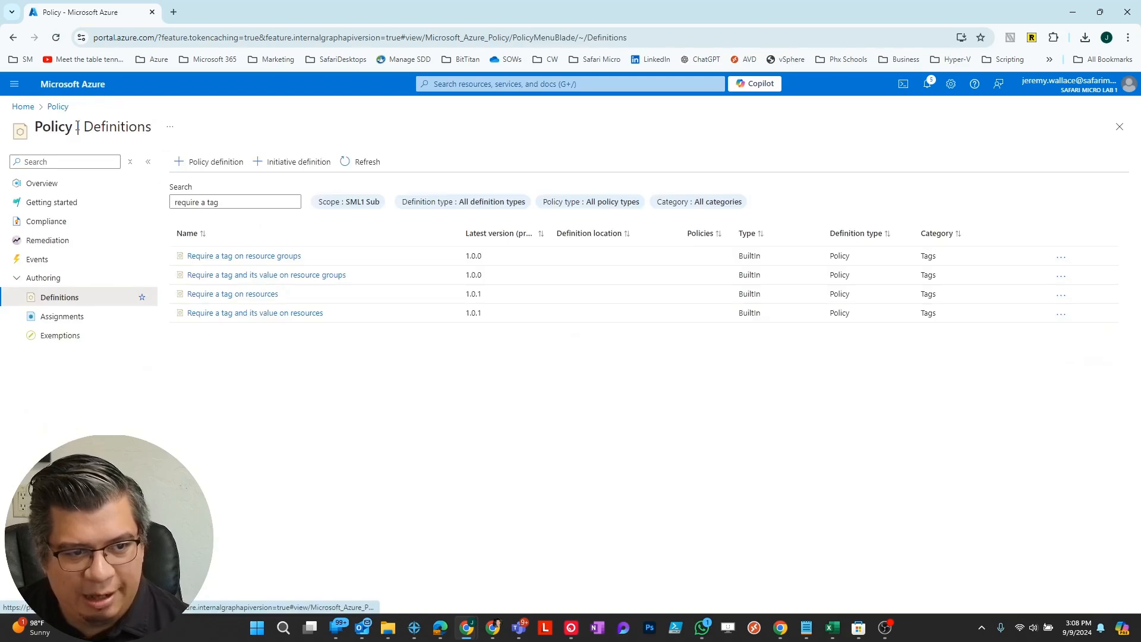
left_click(62, 316)
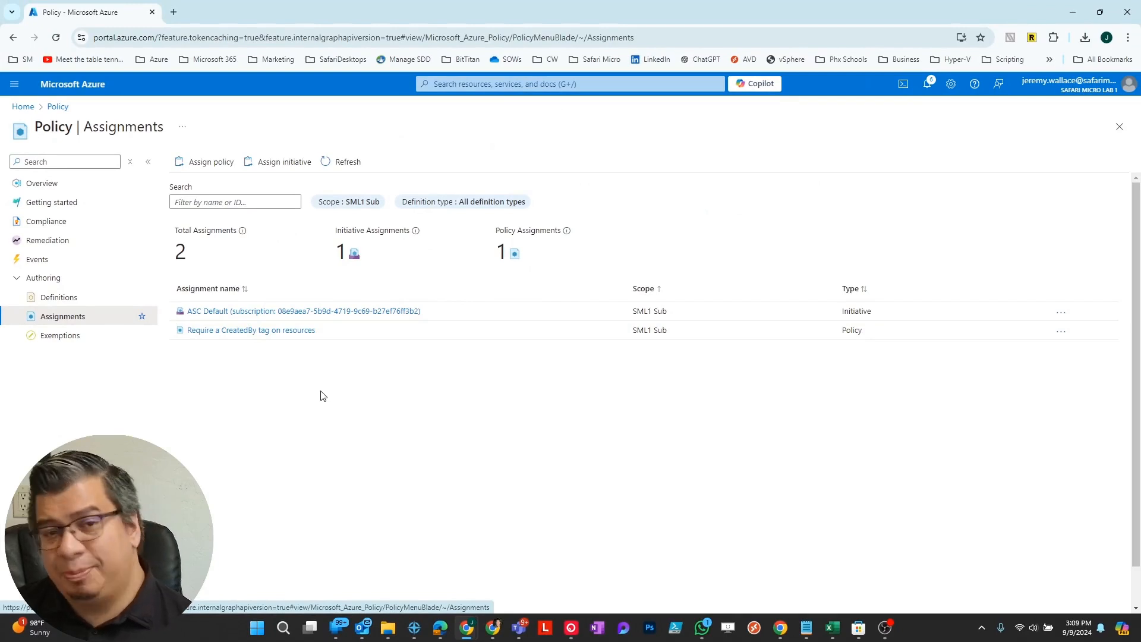
- Locate Public IP addresses via search and start creating a new one
left_click(570, 83)
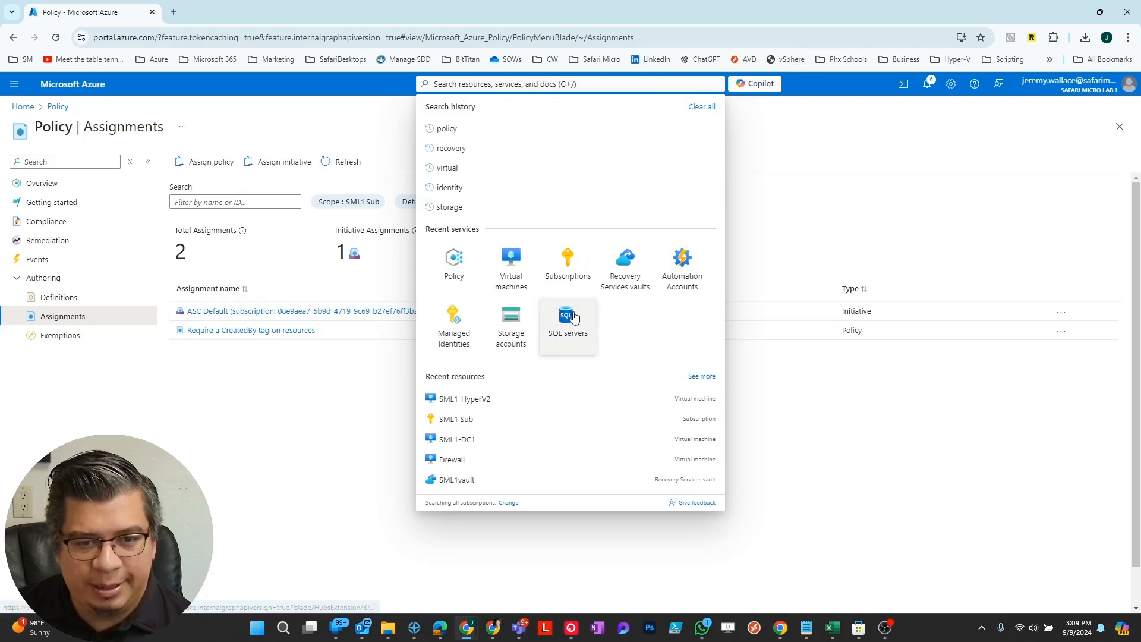
type("p")
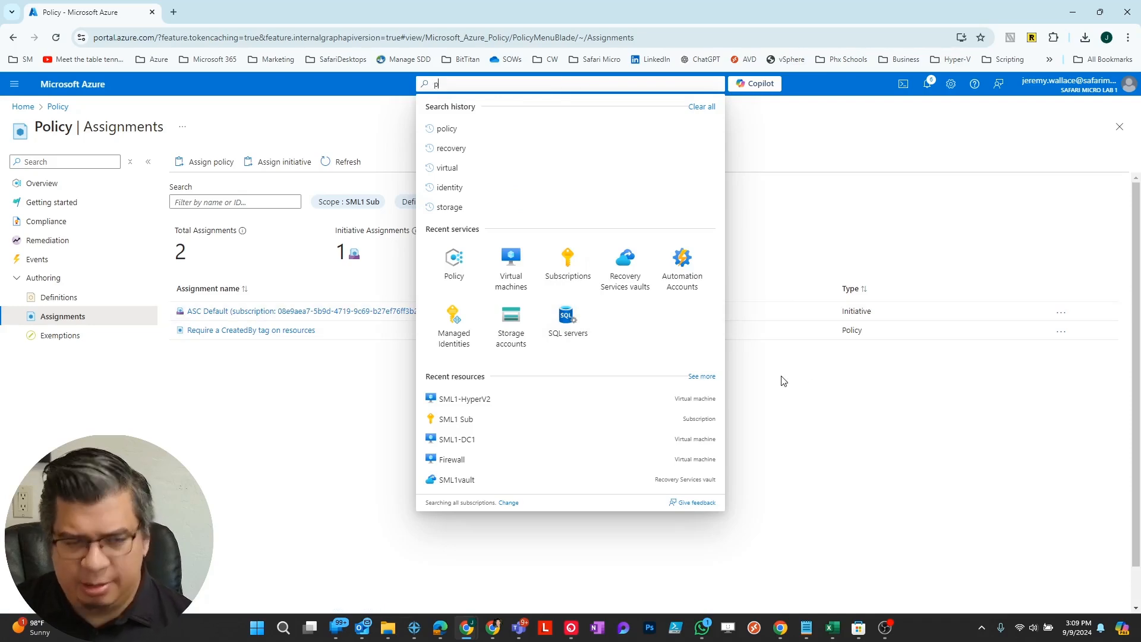
type("ublic ip")
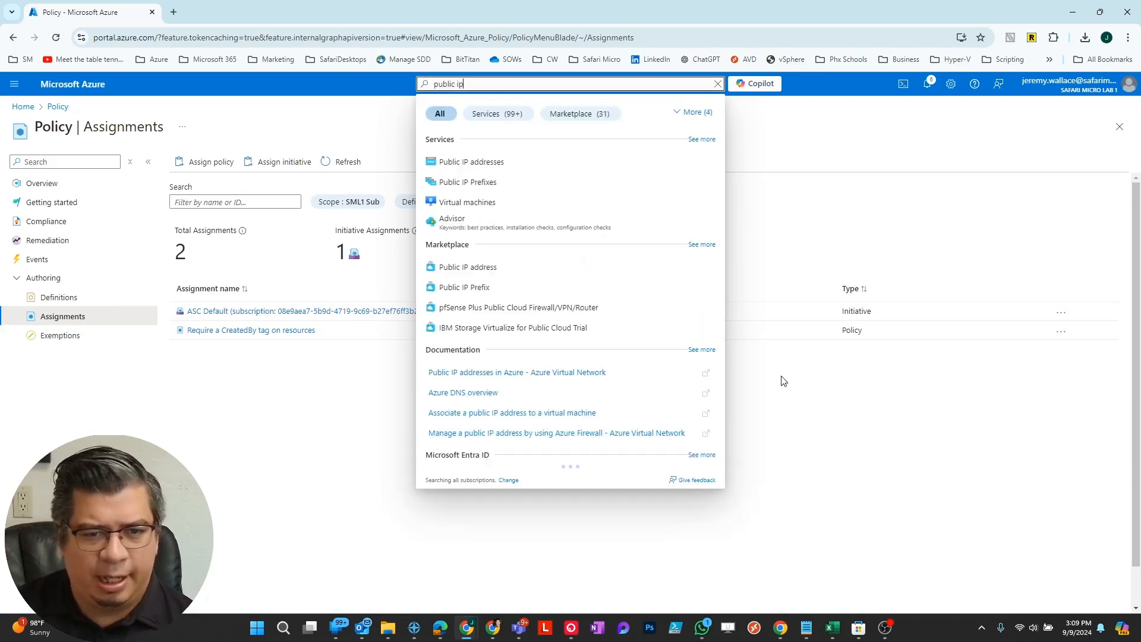
left_click(472, 160)
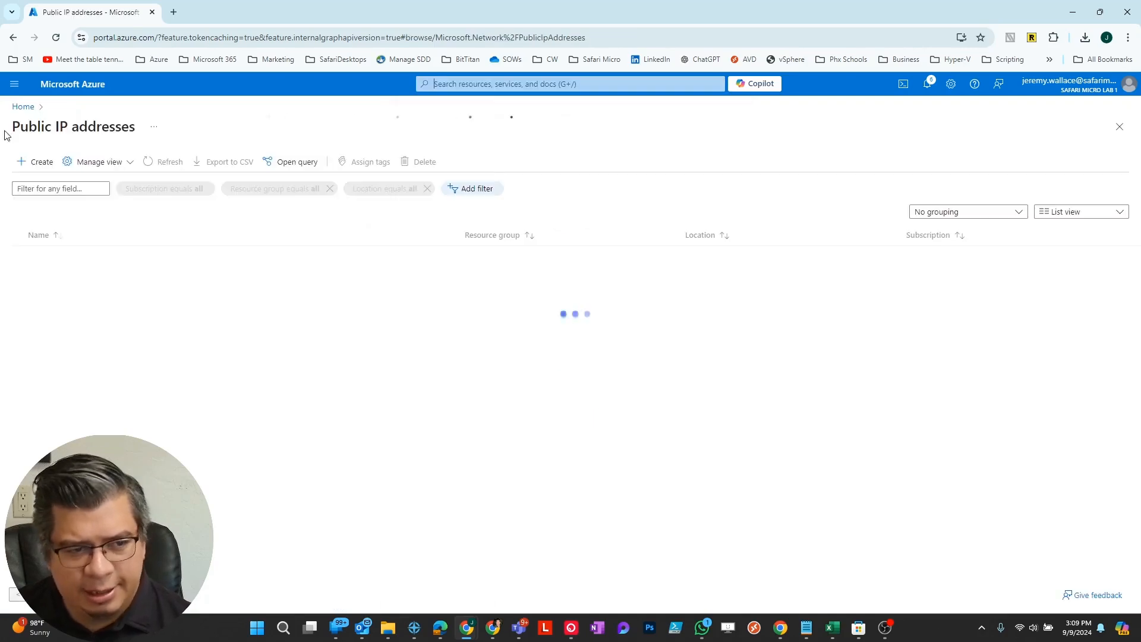
left_click(34, 162)
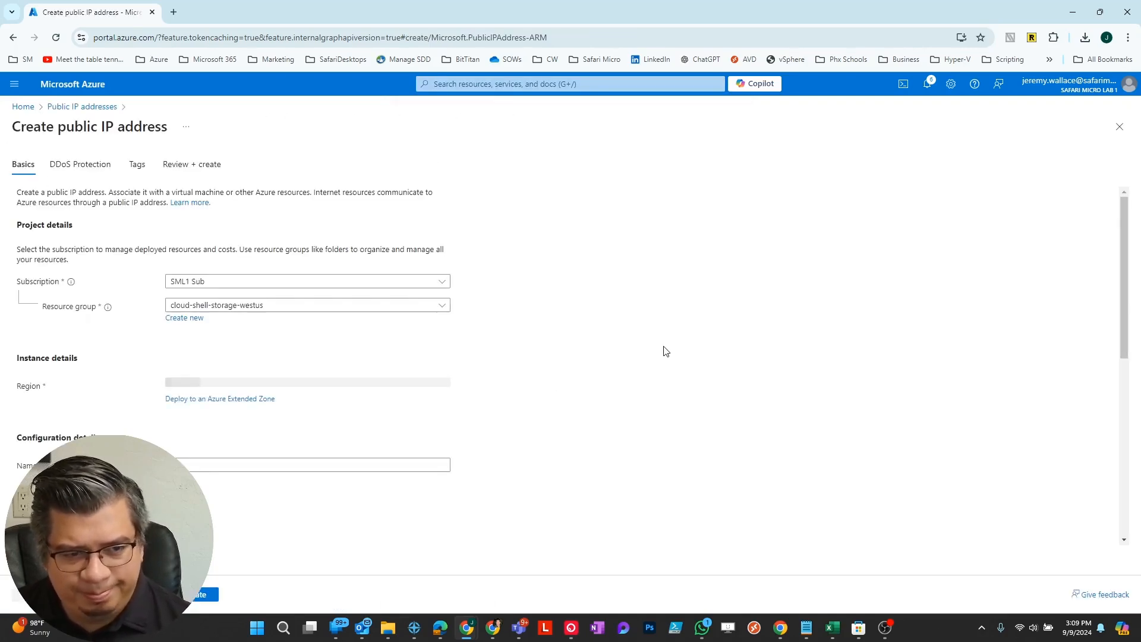
- Start naming the public IP 'pip-t' and advance through DDoS Protection to Tags
left_click(305, 410)
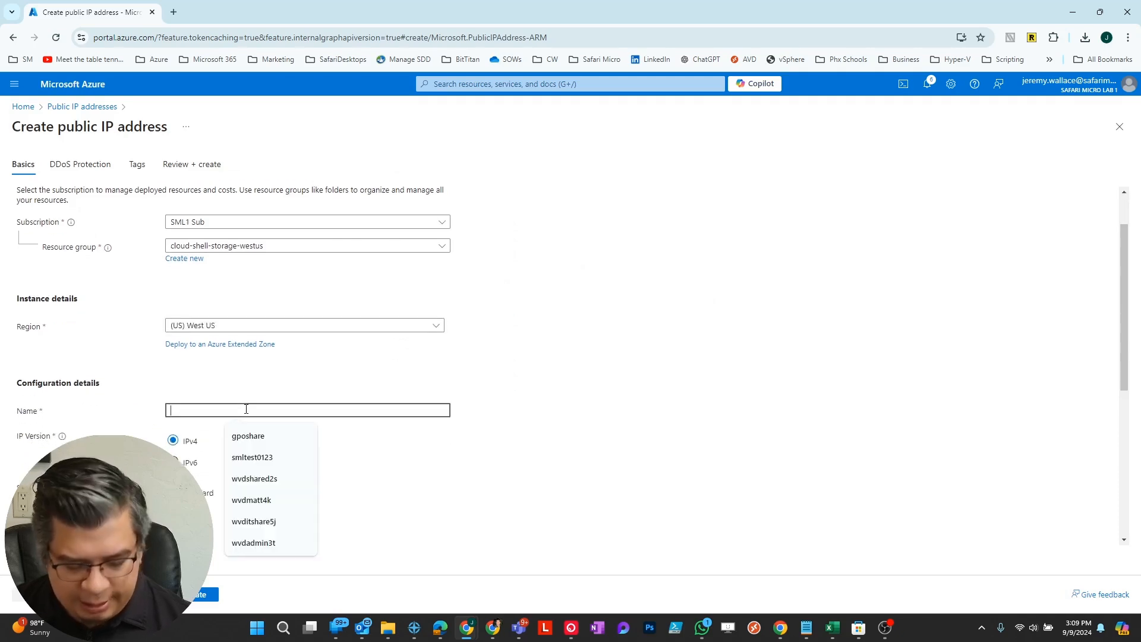
type("pip-t")
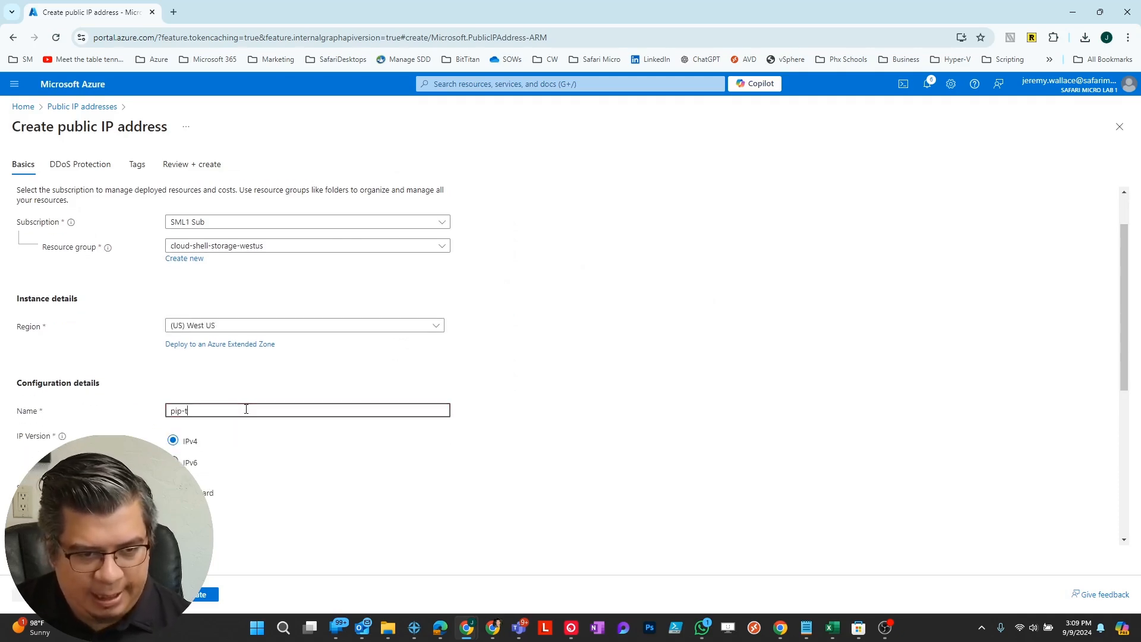
left_click(80, 164)
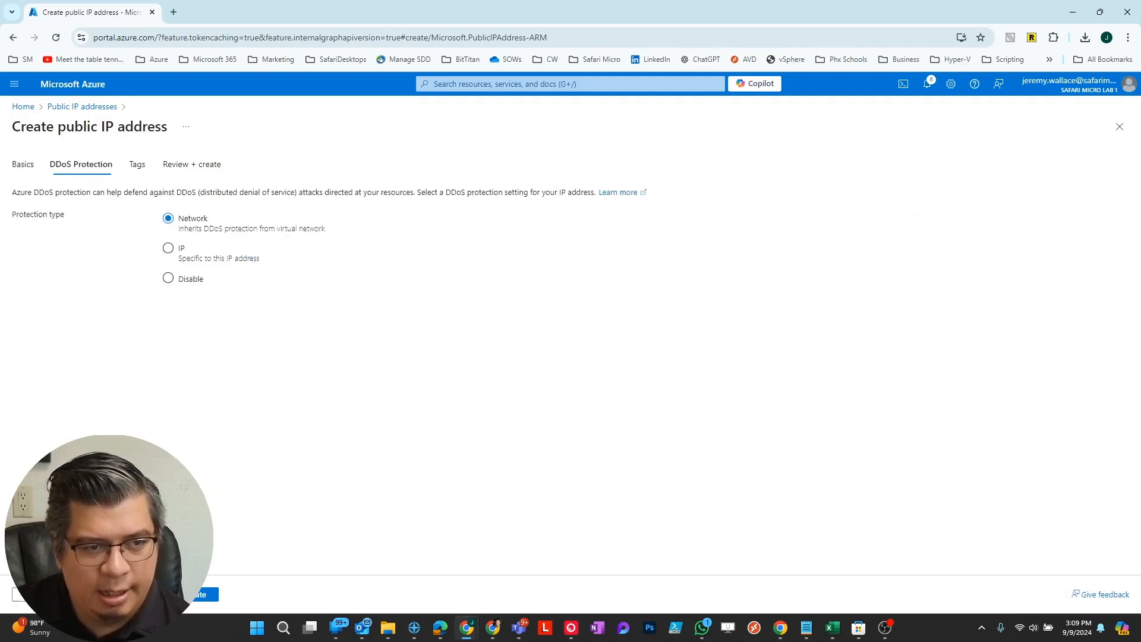
left_click(137, 164)
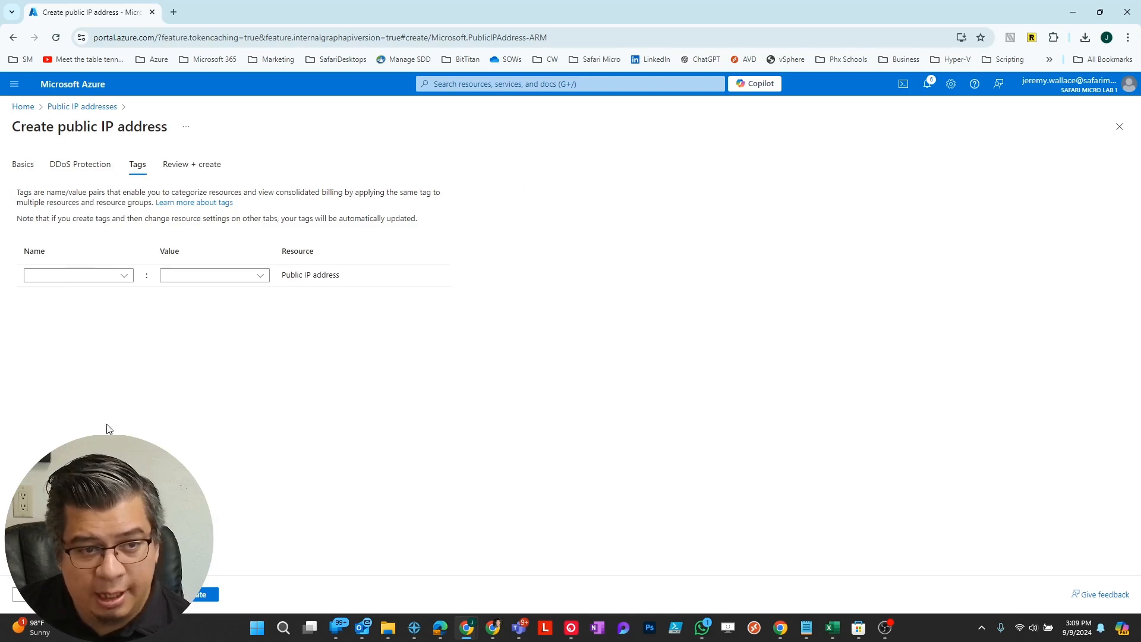
- Run Review + create without tags and read the missing CreatedBy validation error
left_click(191, 164)
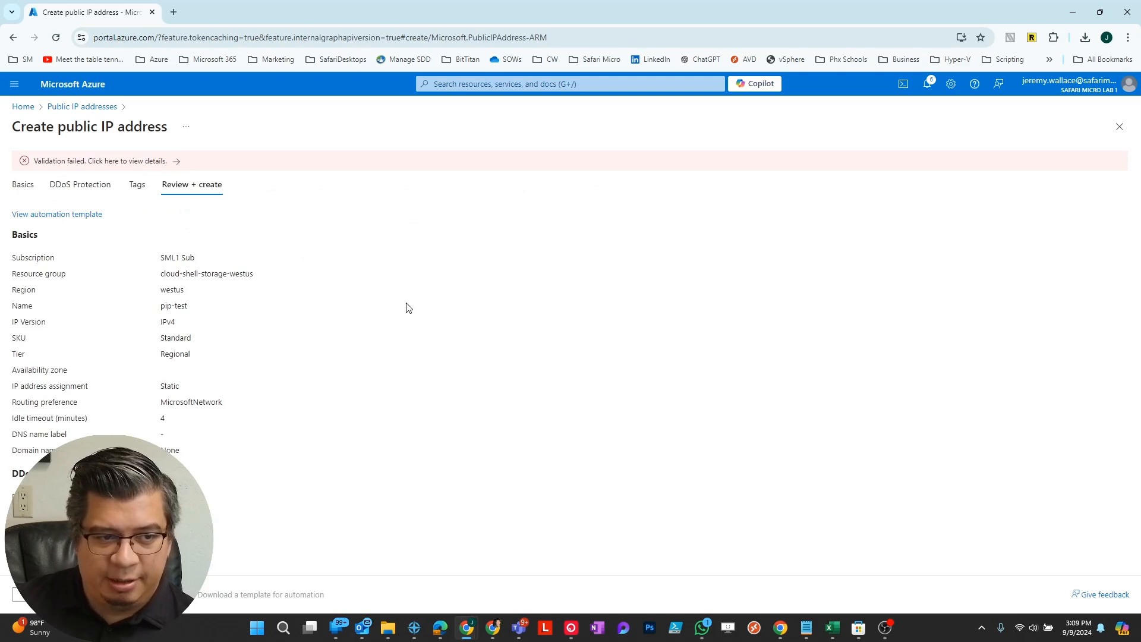
mouse_move(150, 174)
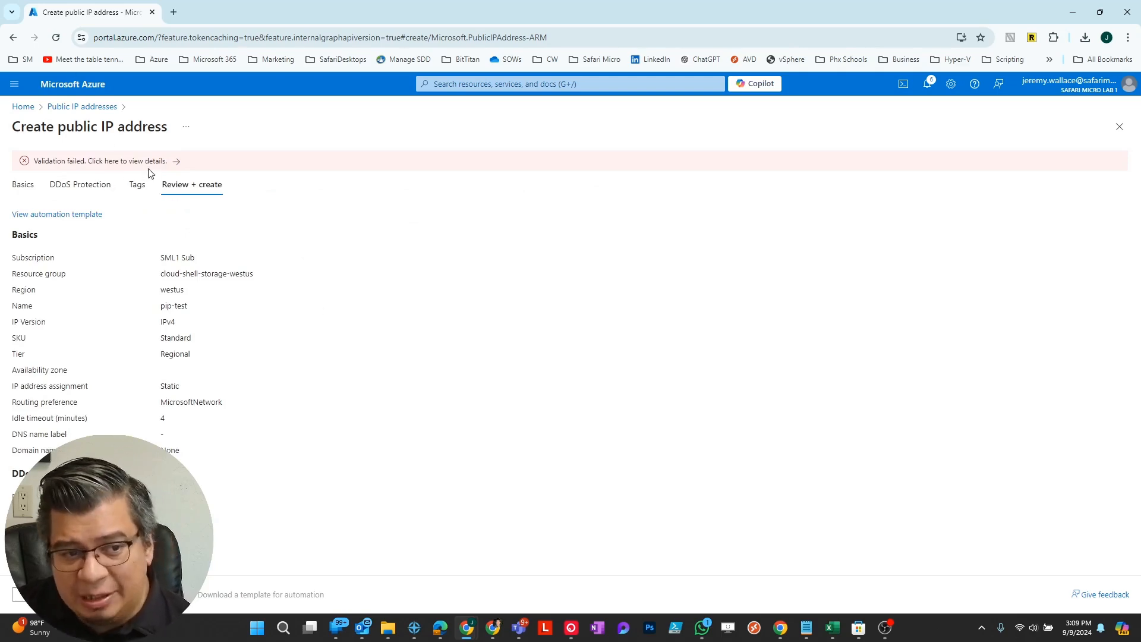
left_click(99, 161)
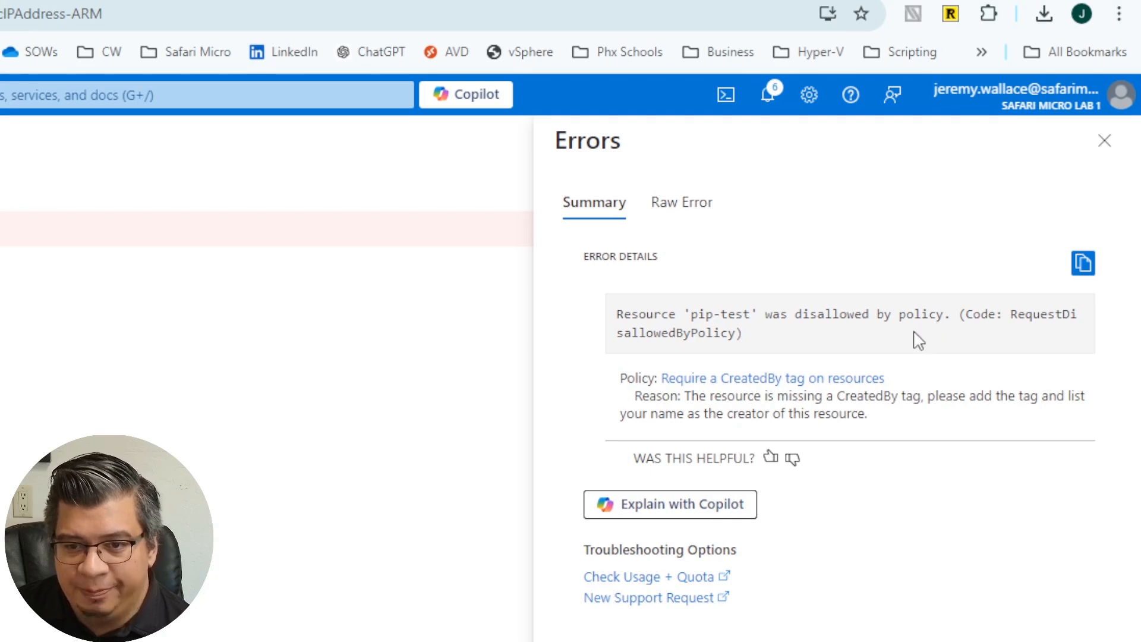
scroll("down", 3)
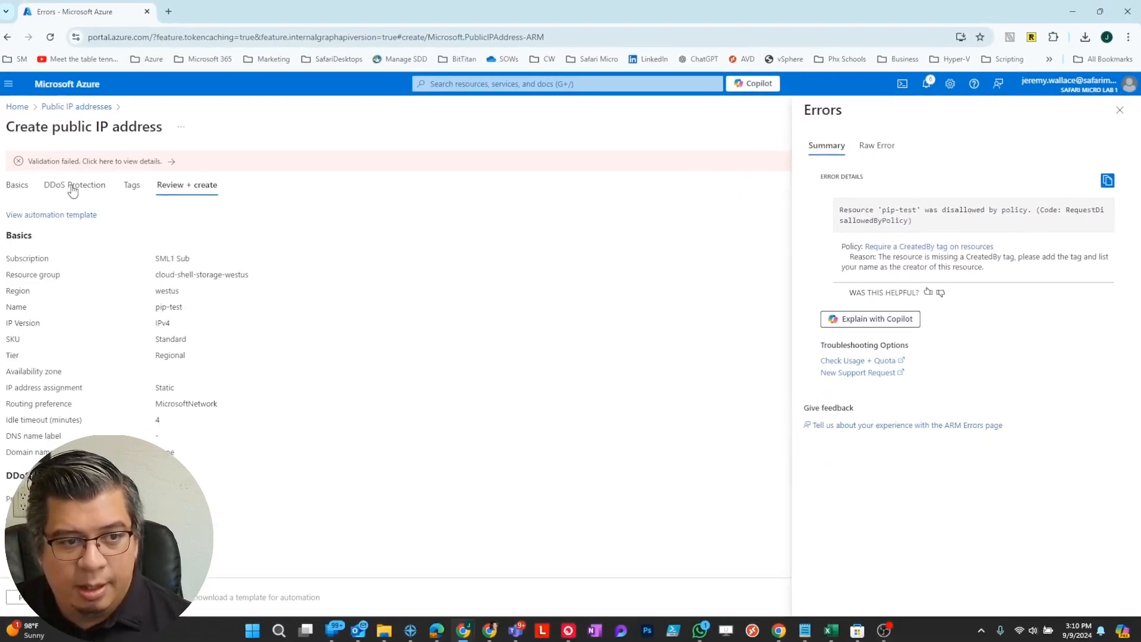
- Tag the public IP CreatedBy = 'Jeremy W' and re-validate successfully
left_click(132, 184)
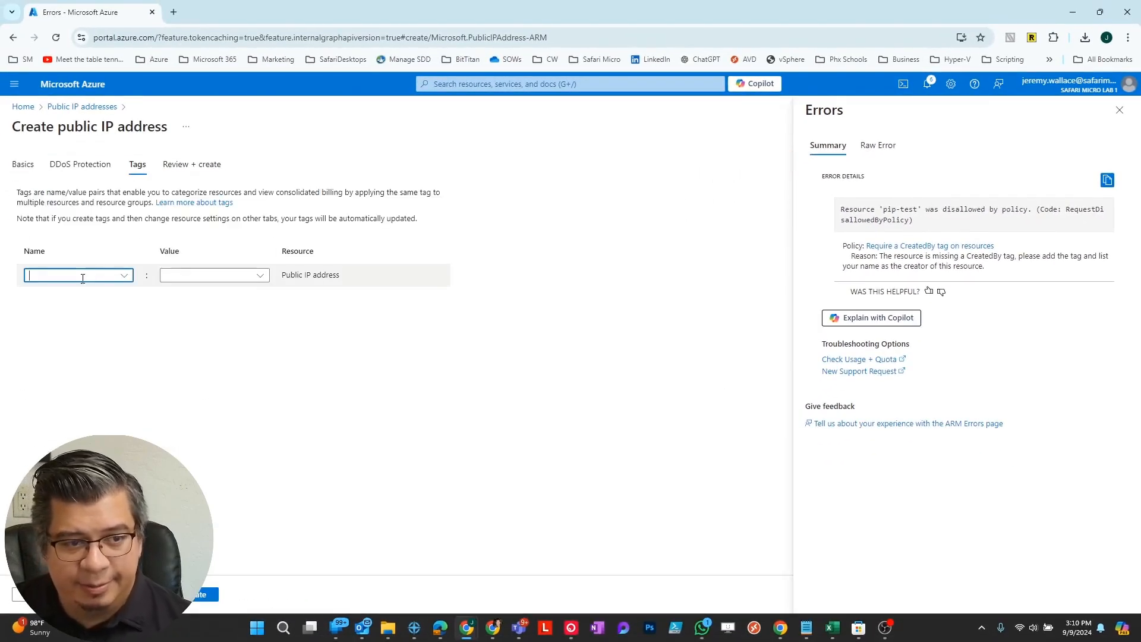
type("CreatedBy")
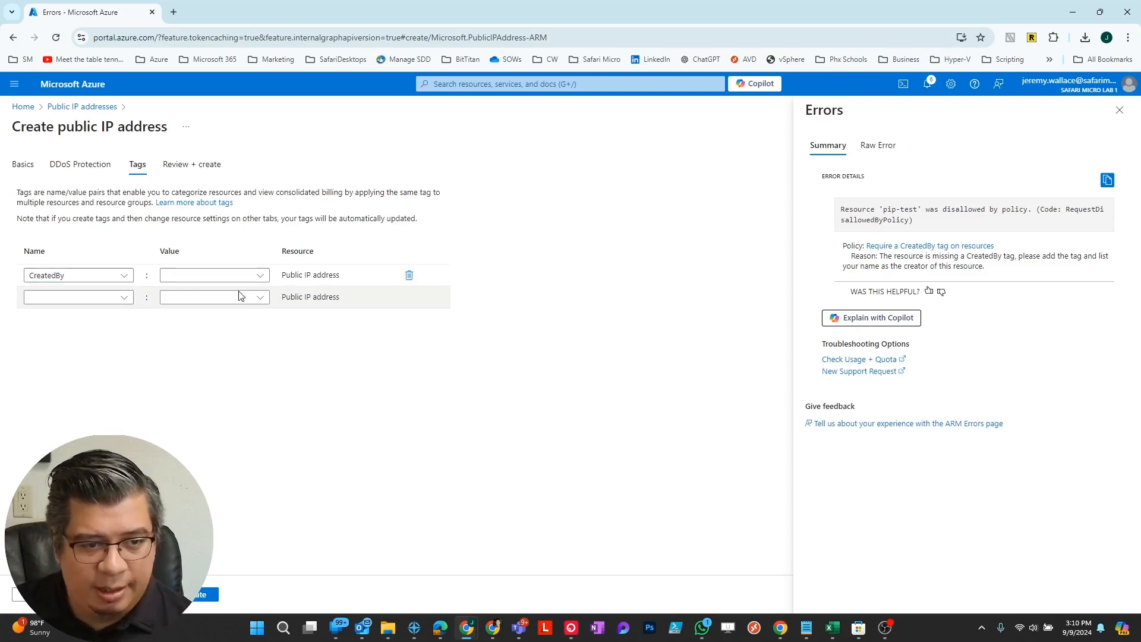
type("Jeremy Wallace")
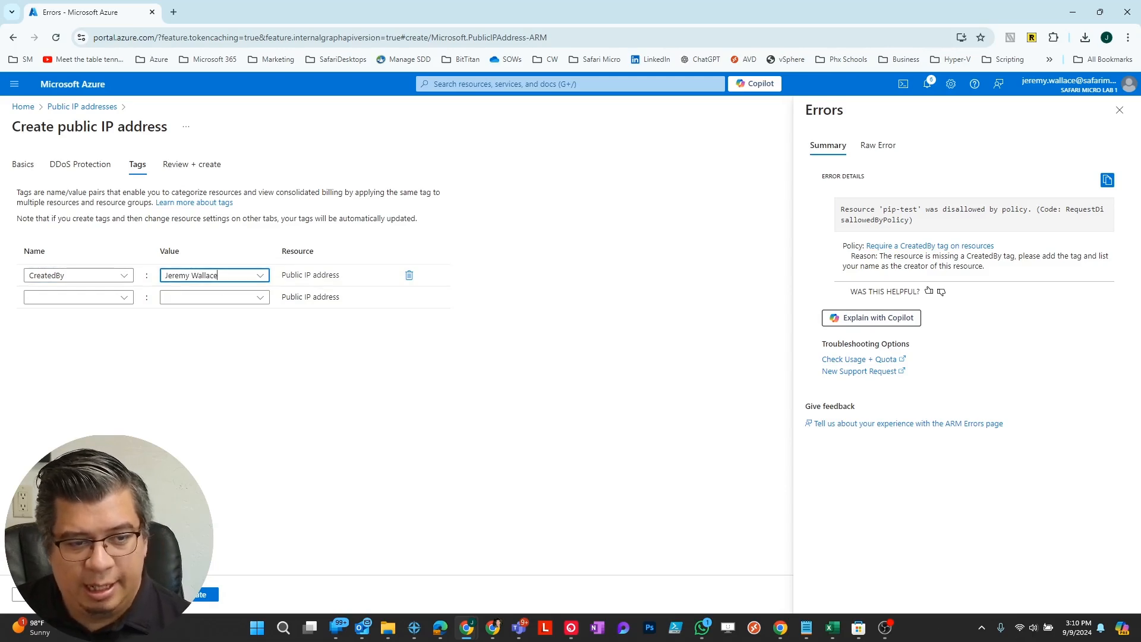
left_click(192, 184)
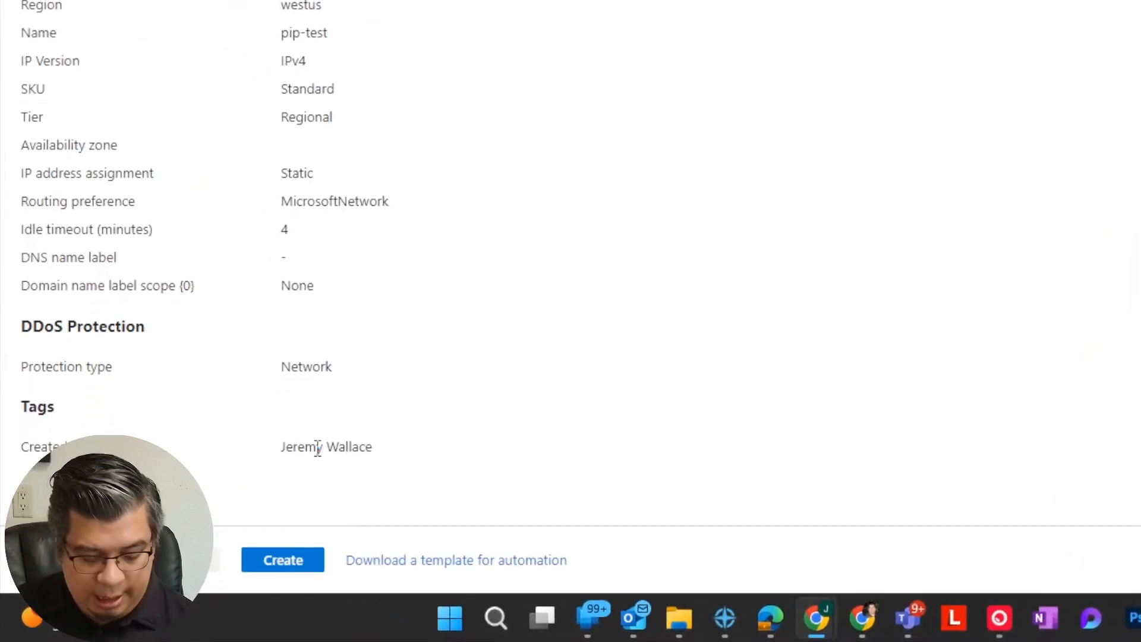
left_click(283, 560)
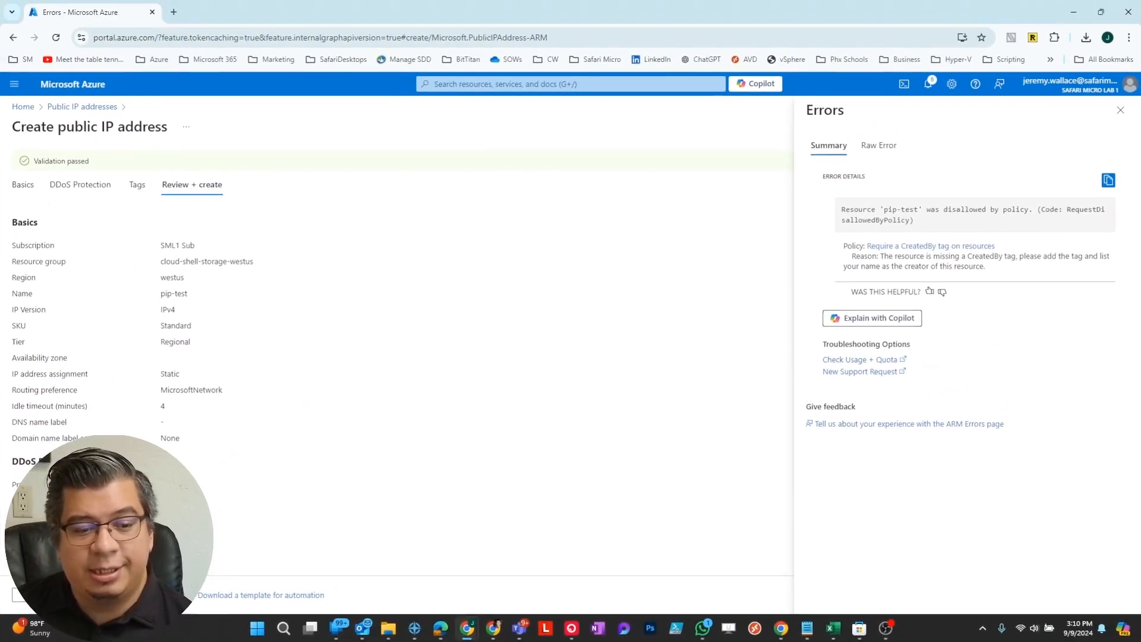